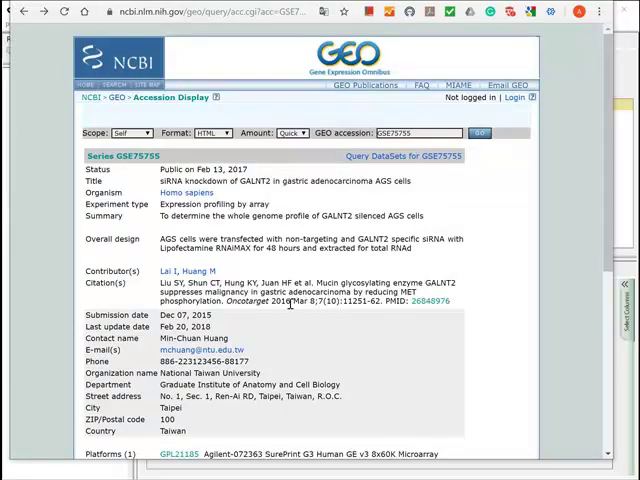
Step: Expand the GSE75755 Samples list to show all six siC and siGALNT2 samples
scroll(down, 3)
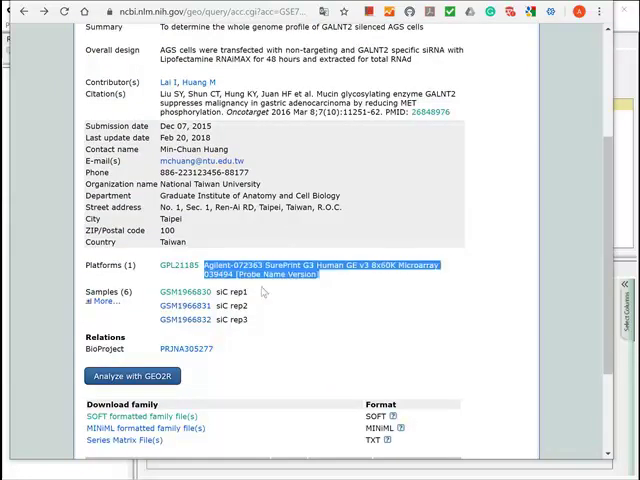
click(101, 301)
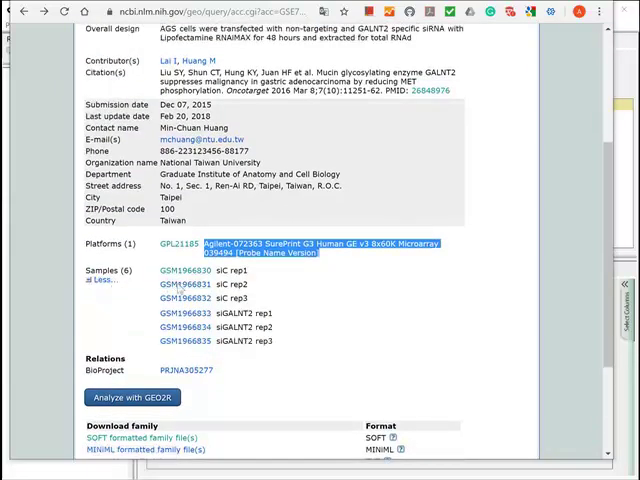
scroll(down, 3)
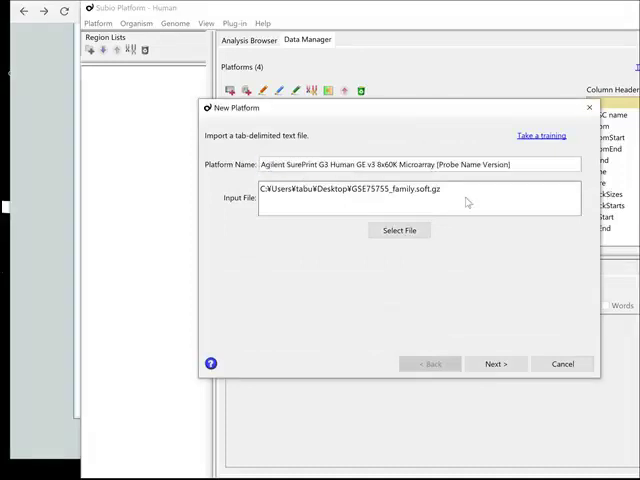
Step: Create the 58,341-measurement Agilent SurePrint G3 platform with GENE_SYMBOL as gene names
click(496, 364)
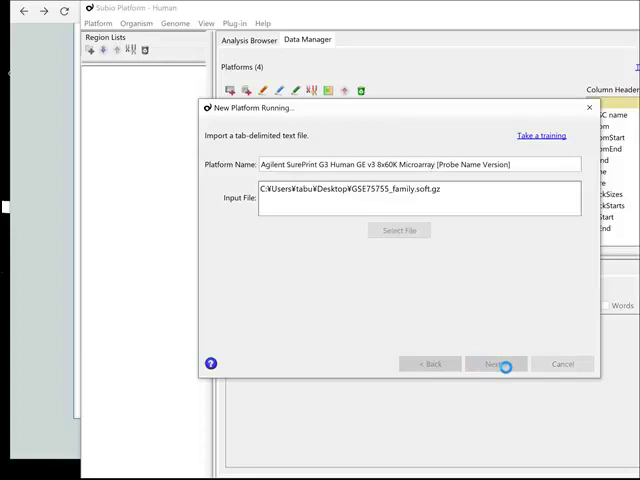
click(496, 364)
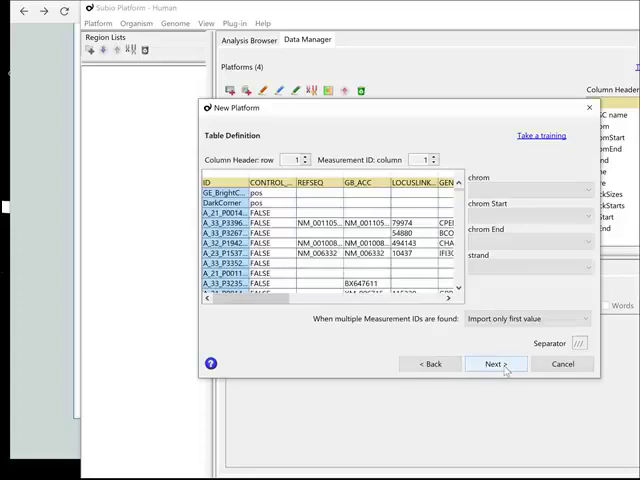
click(496, 363)
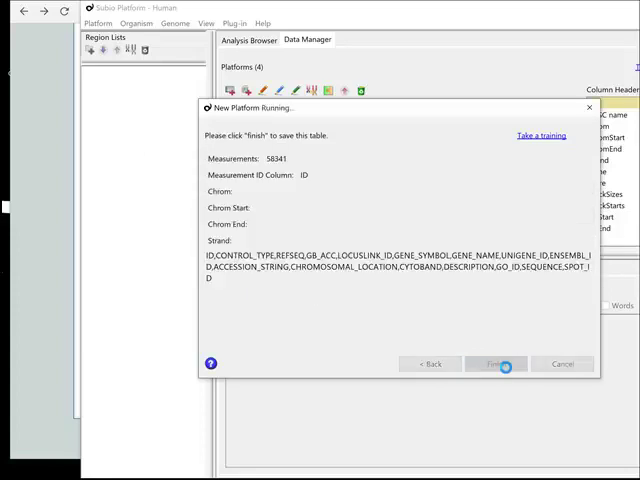
click(496, 363)
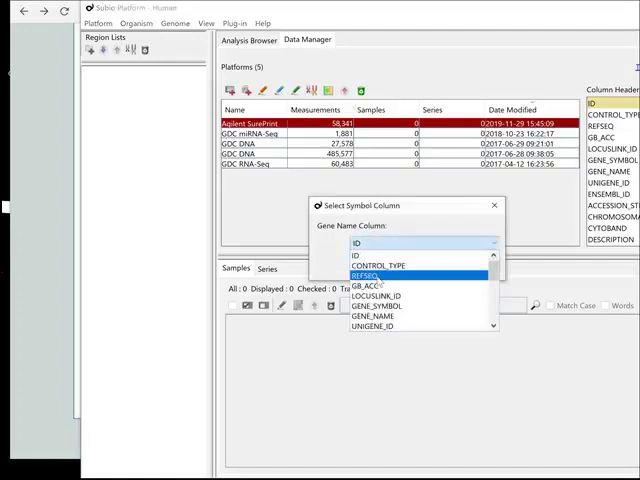
click(375, 307)
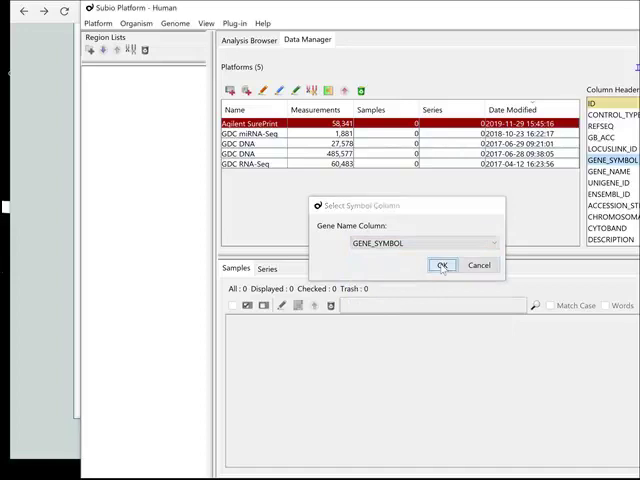
click(441, 264)
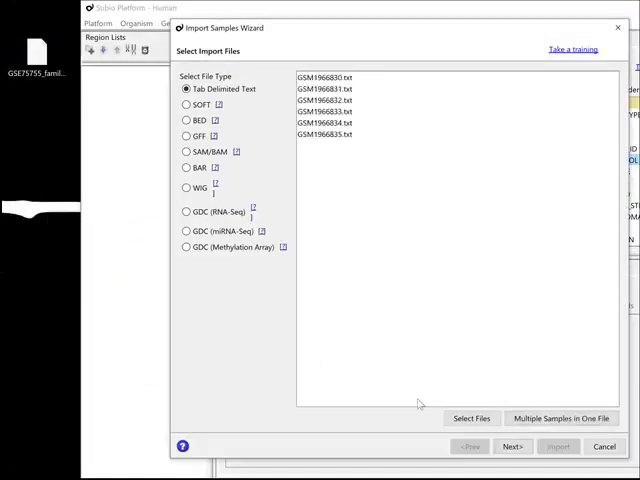
Step: Import all six GSM sample files onto the Agilent SurePrint G3 platform
click(512, 446)
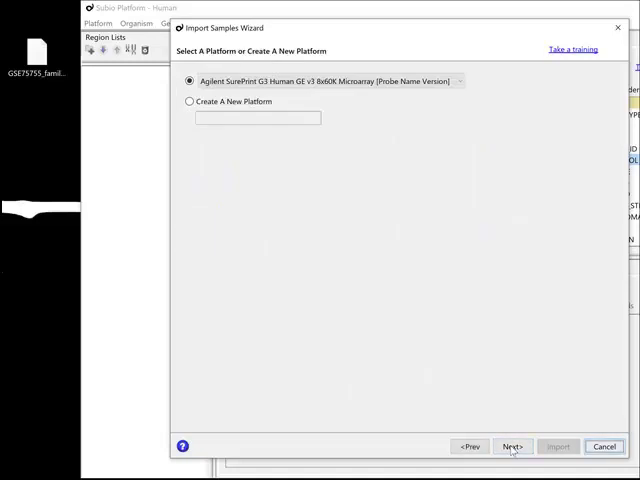
click(513, 446)
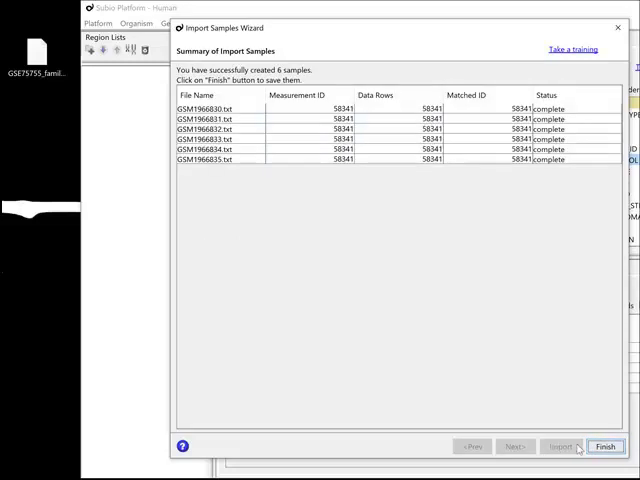
click(604, 446)
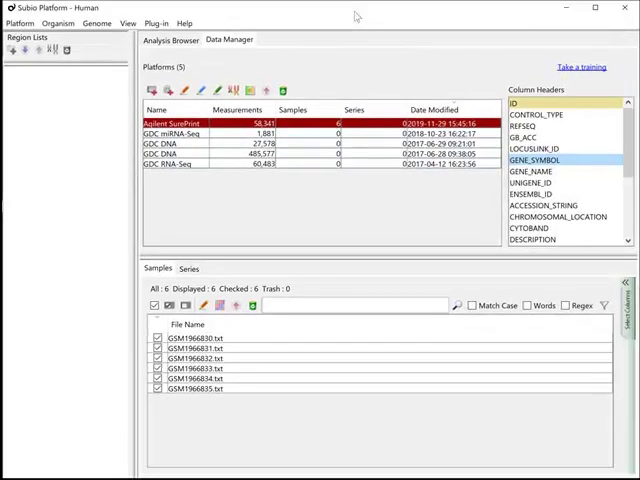
Step: Show Sample_title, source name, characteristics and series id columns in the Samples tab
click(569, 288)
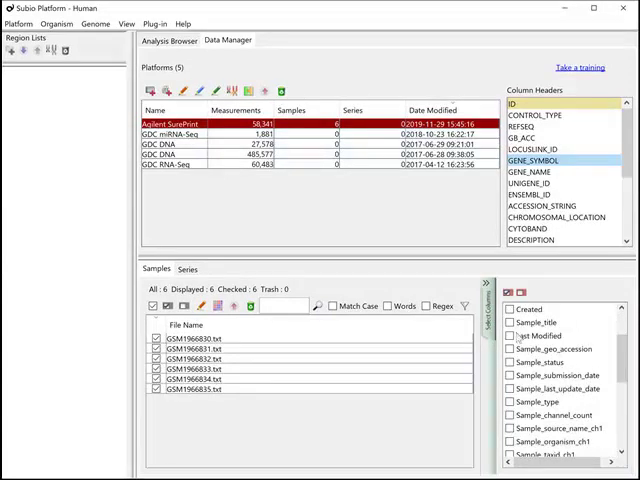
click(515, 322)
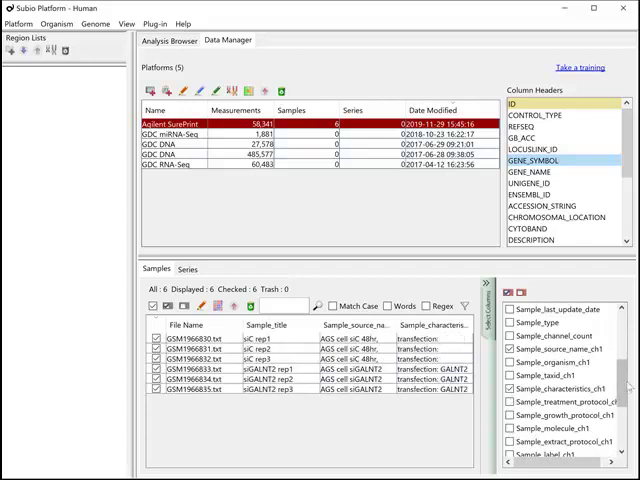
scroll(down, 3)
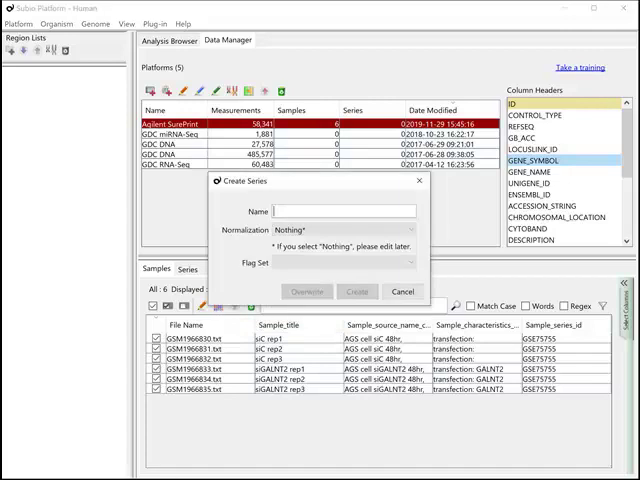
Step: Create series 'GSE75755' from the six samples with normalization left as Nothing
text(GSE75755)
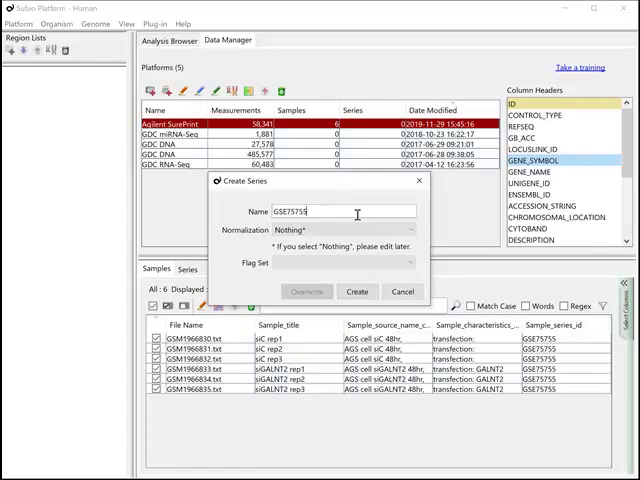
click(357, 291)
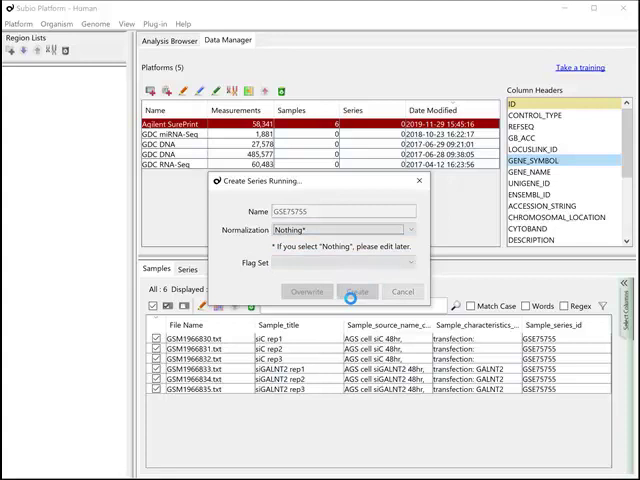
click(358, 291)
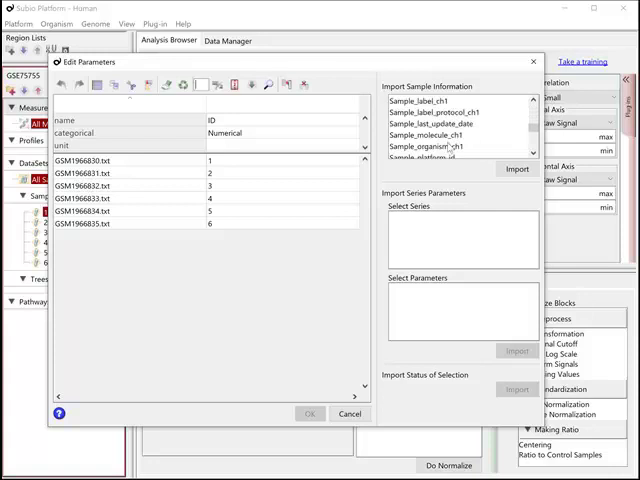
Step: Split Sample_title into an siRNA parameter (siC/siGALNT2) and a numerical rep parameter
scroll(down, 3)
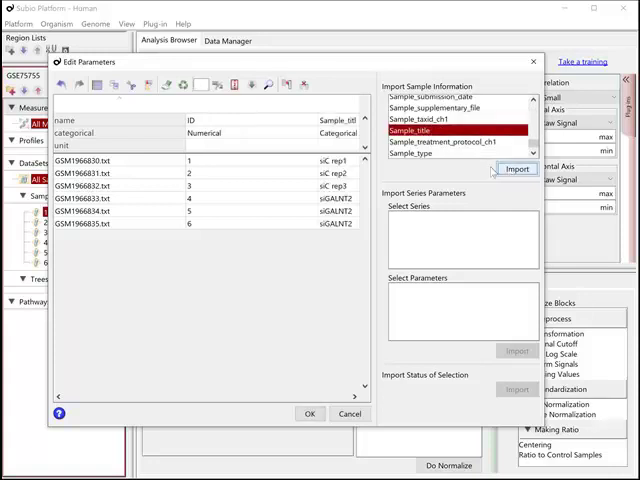
click(517, 168)
text(rep)
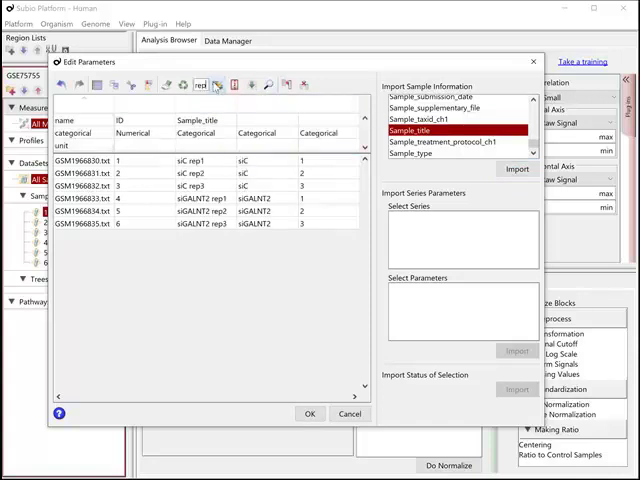
click(200, 160)
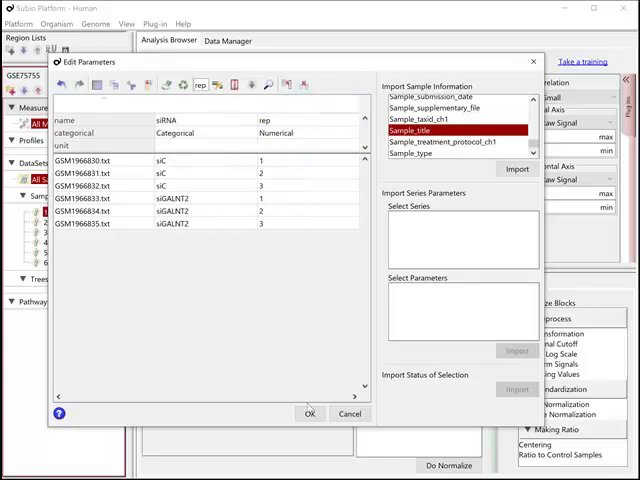
click(309, 413)
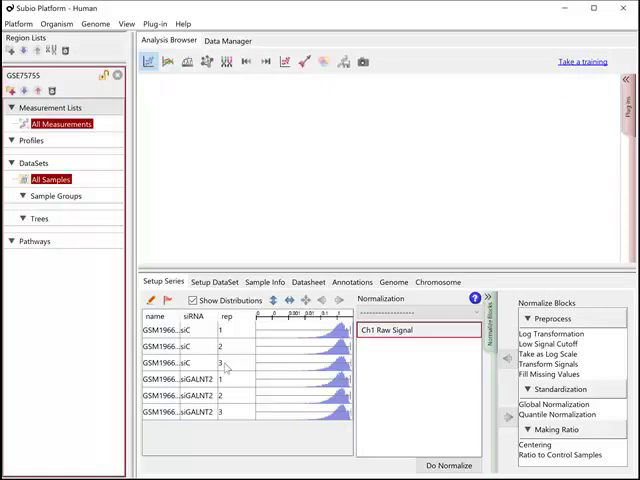
Step: Group the samples by siRNA and rep and view them as a line graph
click(214, 281)
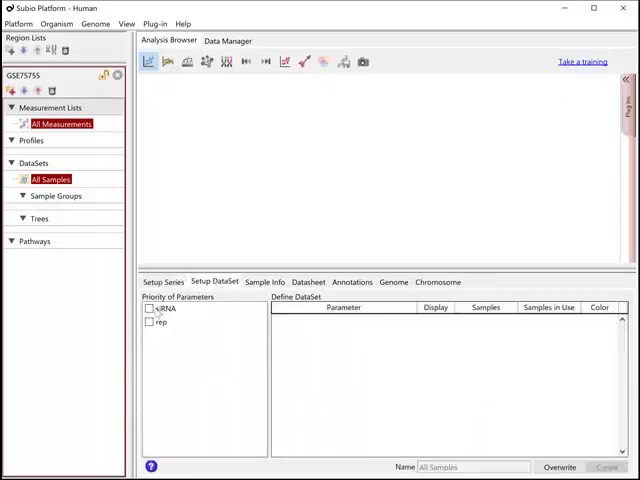
click(150, 308)
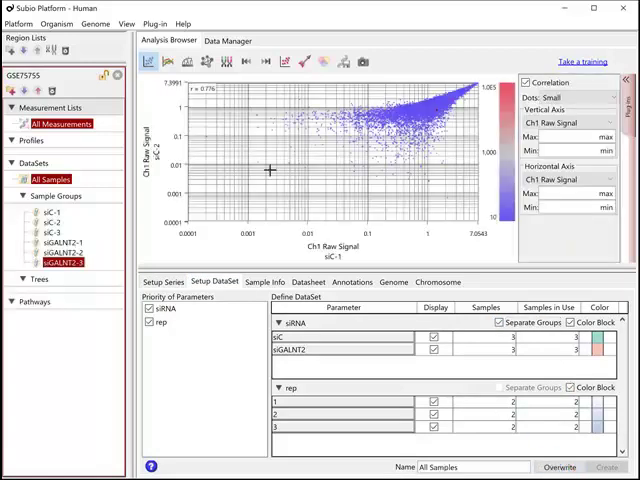
click(169, 62)
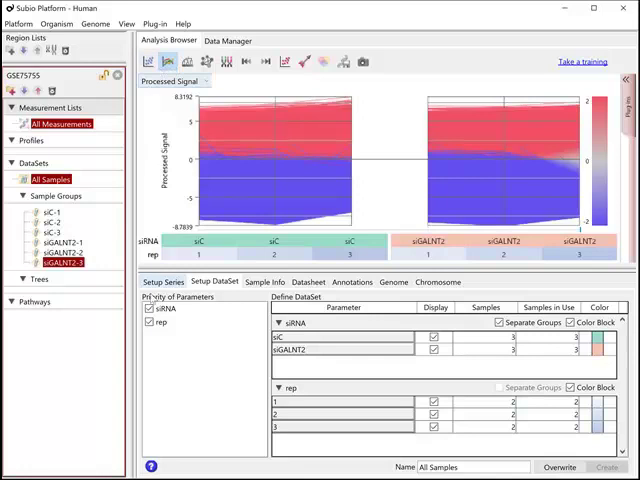
Step: Create an 'Average' dataset grouped by siRNA only, then view the scatter plot
click(148, 322)
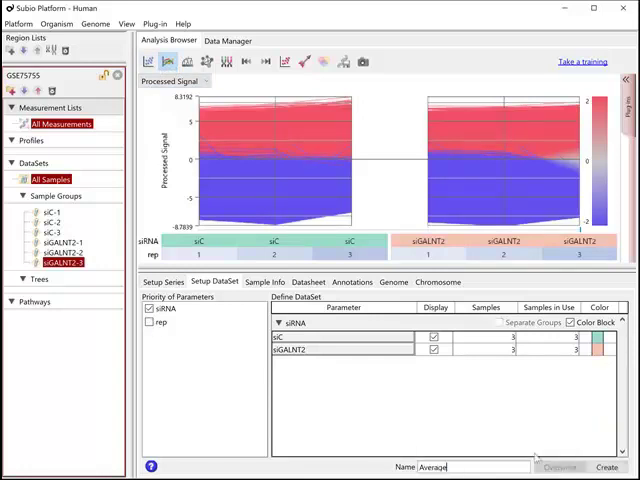
click(606, 466)
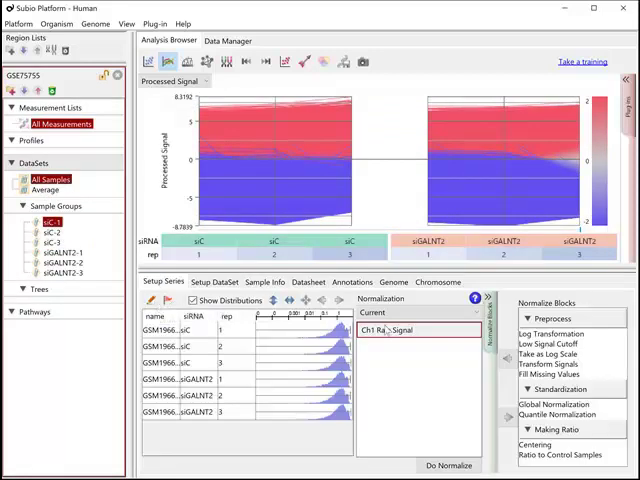
click(148, 61)
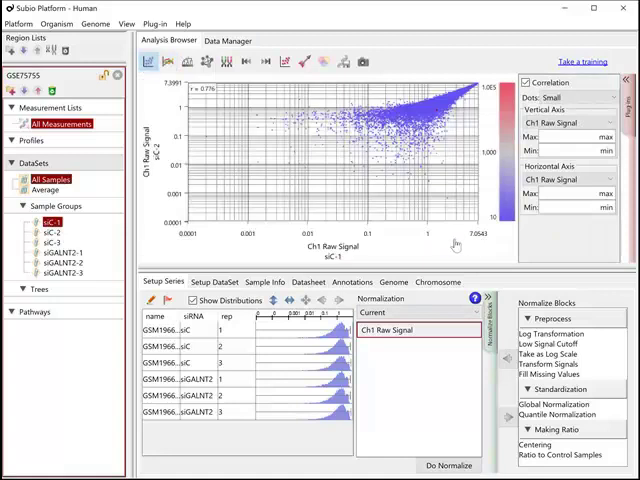
mouse_move(168, 149)
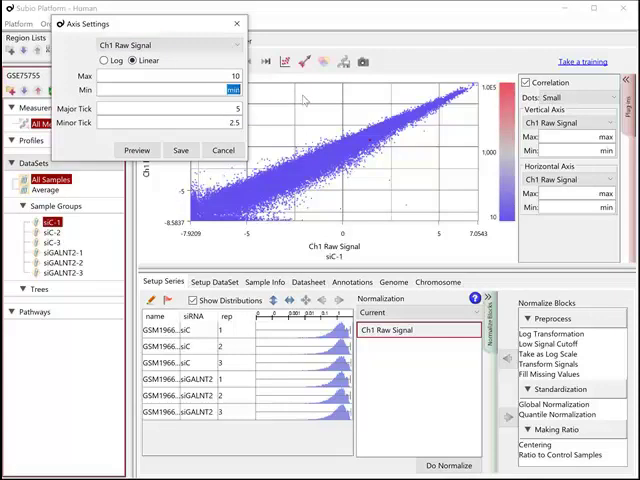
Step: Set the scatter plot axes to linear with minimum -10 and maximum 10
text(-10)
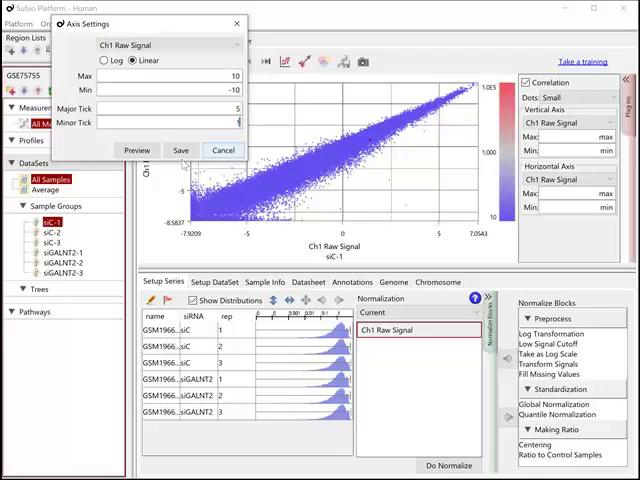
click(180, 150)
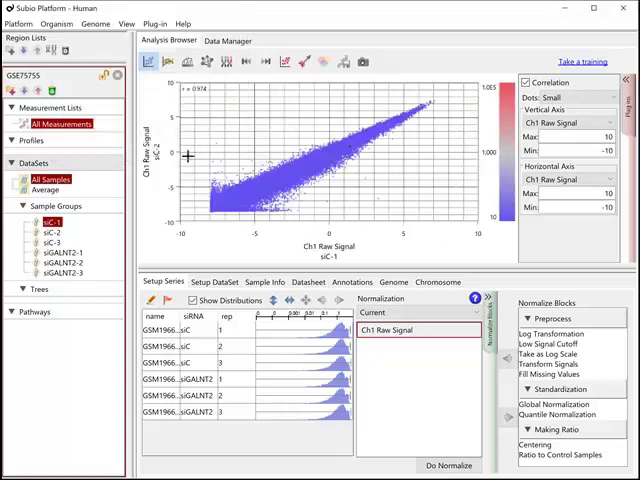
mouse_move(298, 207)
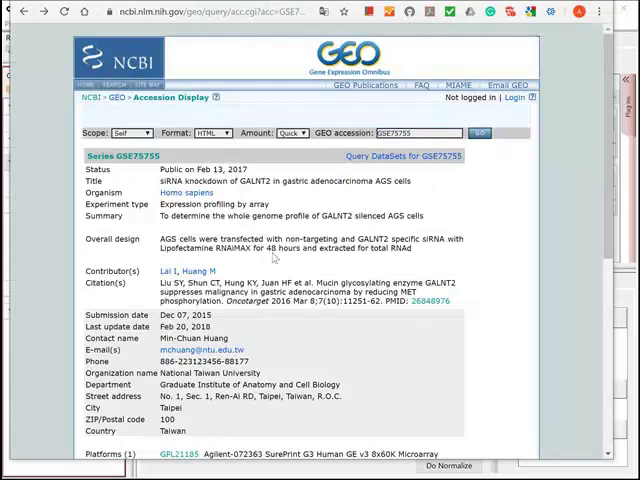
Step: Open sample GSM1966830 (siC rep1) and scroll to its data table
scroll(down, 3)
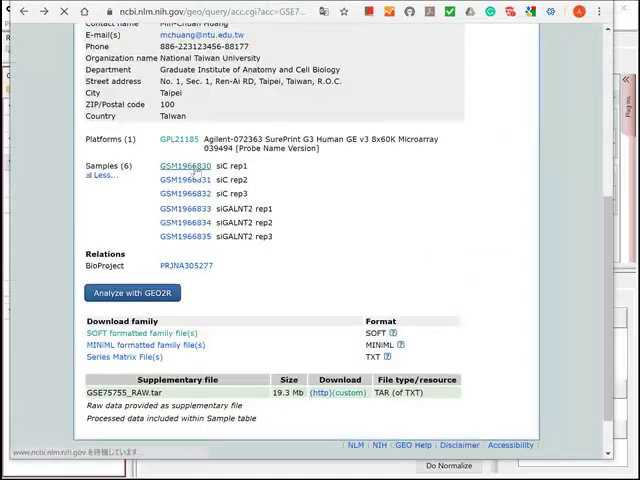
click(186, 166)
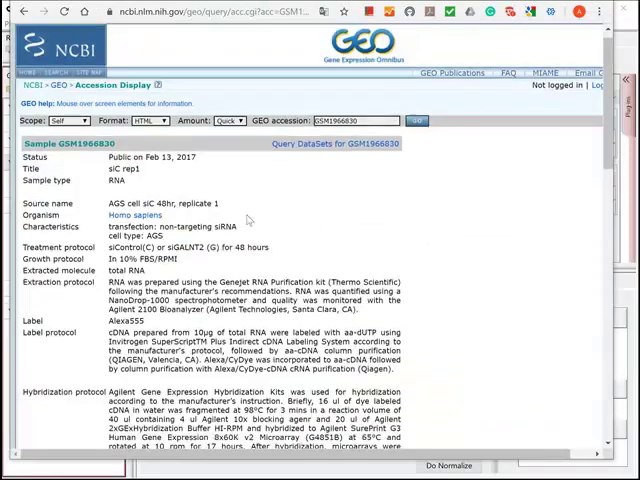
scroll(down, 3)
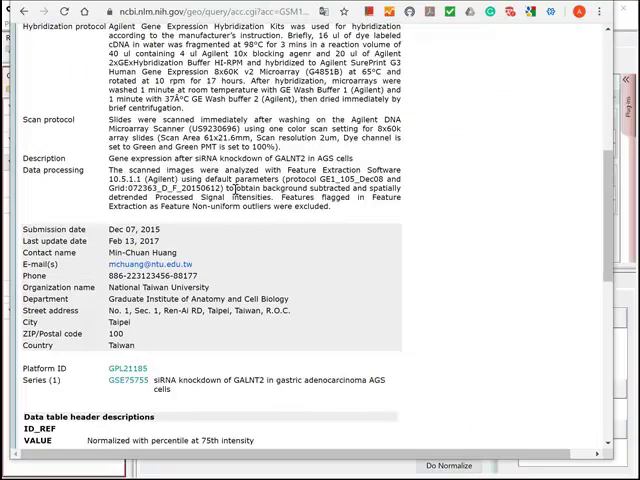
mouse_move(355, 209)
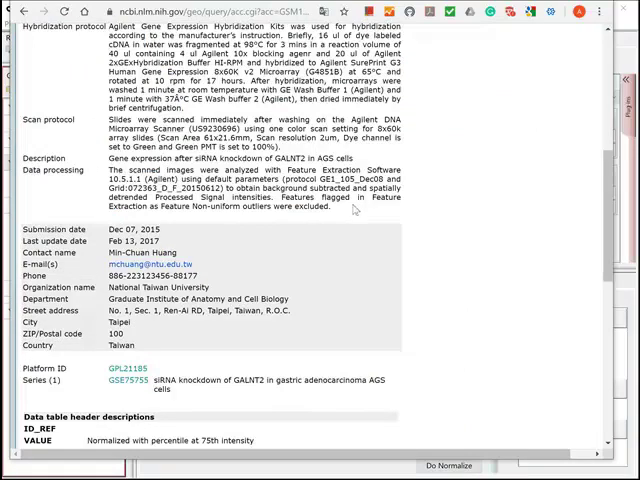
scroll(down, 3)
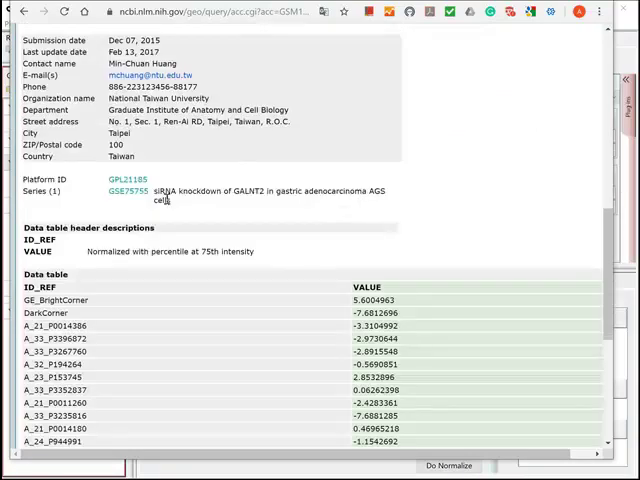
mouse_move(232, 253)
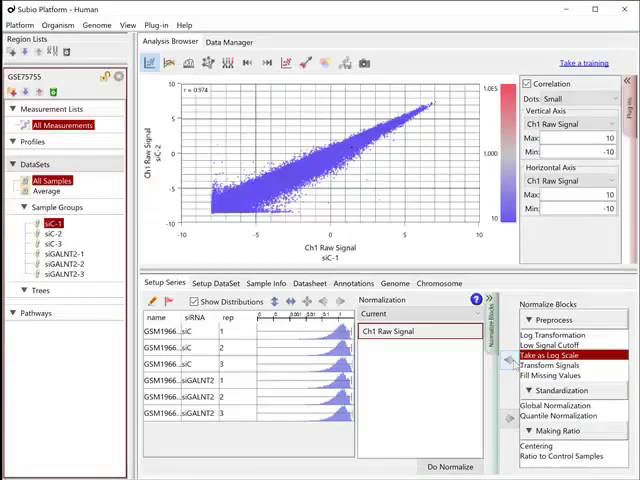
Step: Add log scale, 0.01 low-signal cutoff with replace, and mean ratio-to-control normalization
click(568, 352)
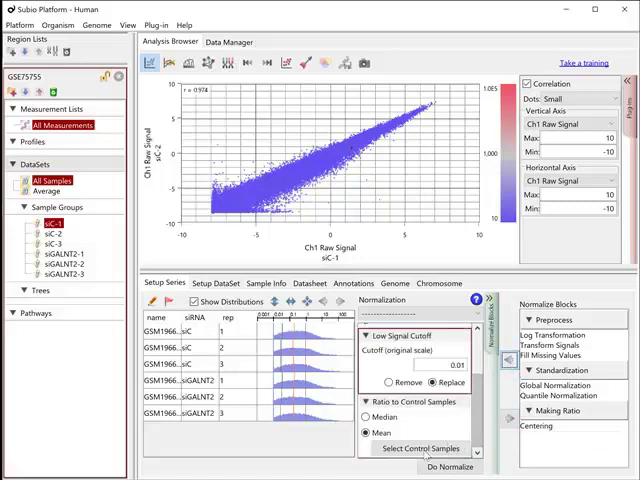
click(420, 448)
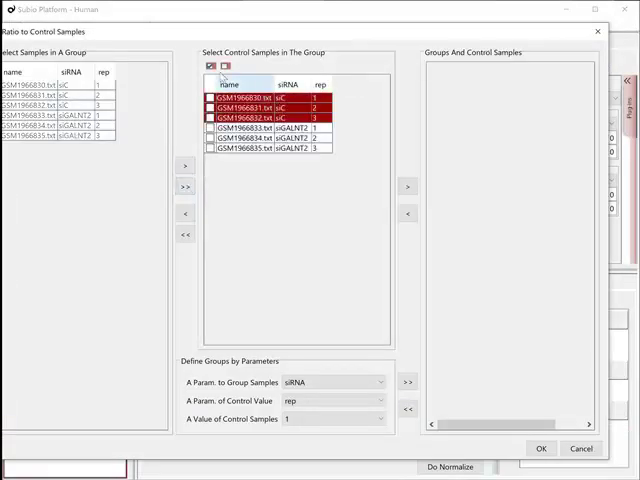
Step: Apply ratio-to-control normalization with siC as controls and display the Average dataset
click(407, 186)
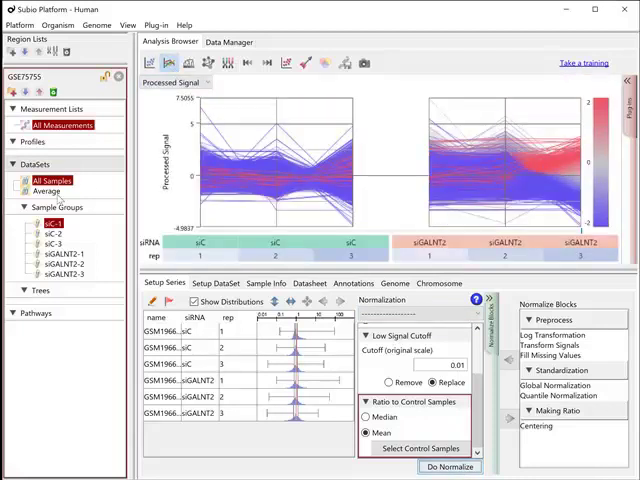
click(51, 194)
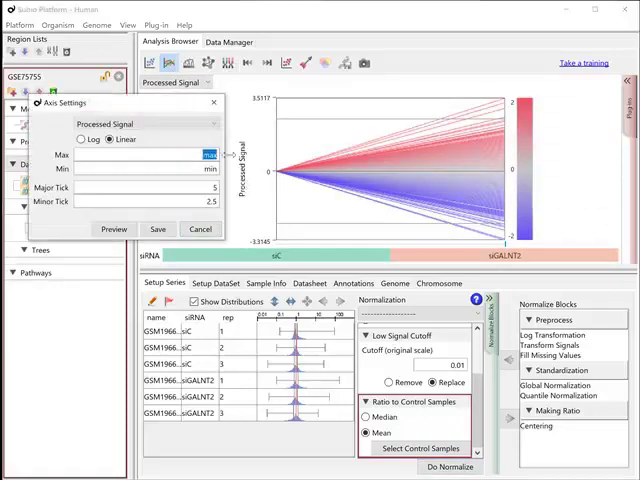
Step: Set the profile axis range to −4 to 4 and switch the scatter plot to raw signal
text(4)
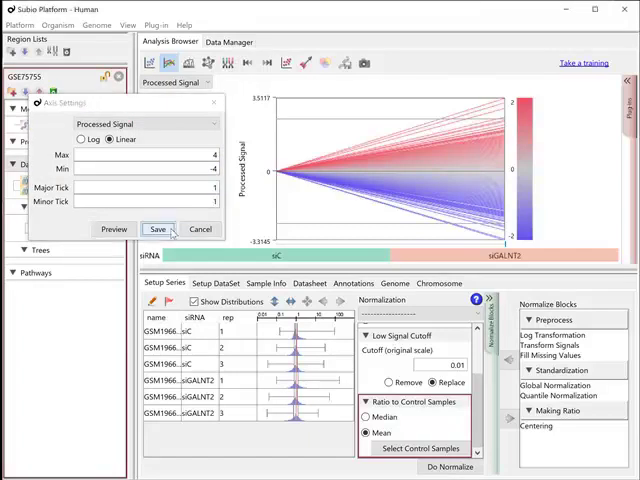
click(159, 229)
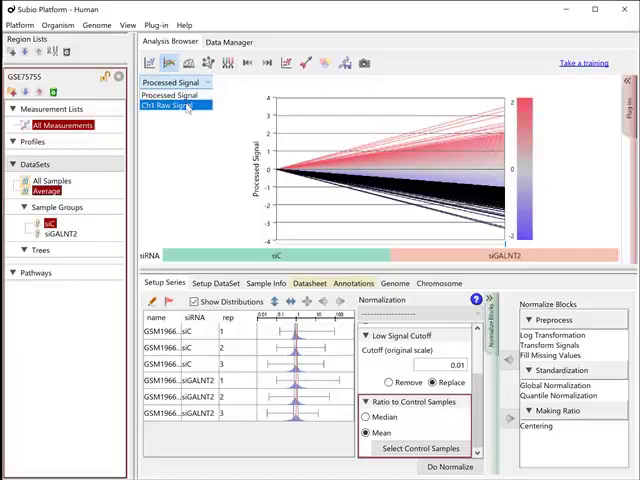
click(176, 99)
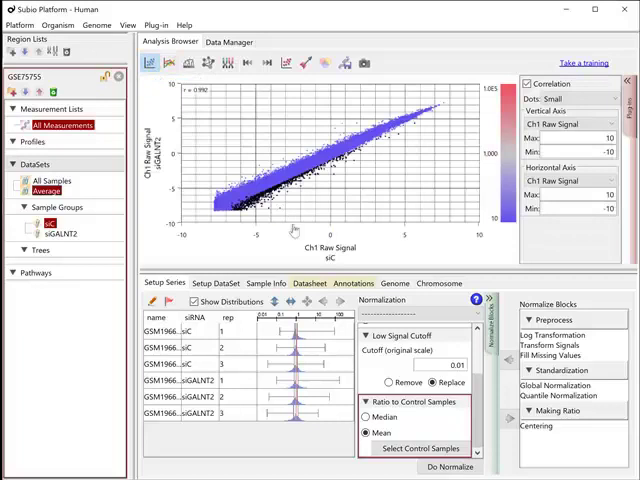
mouse_move(410, 142)
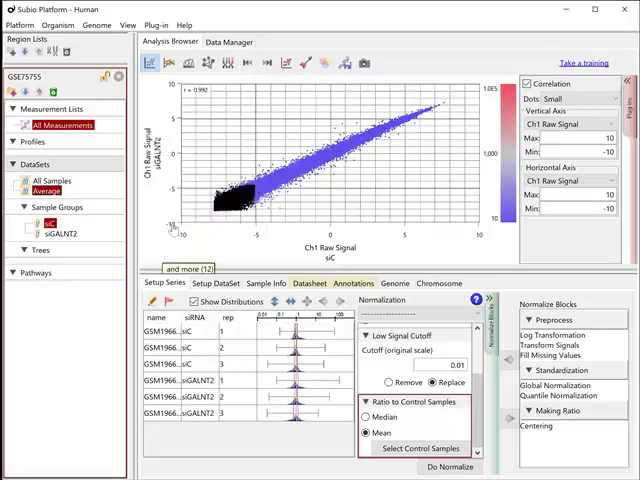
Step: Save the selected low raw-signal genes as the list 'remove too low signals'
click(165, 63)
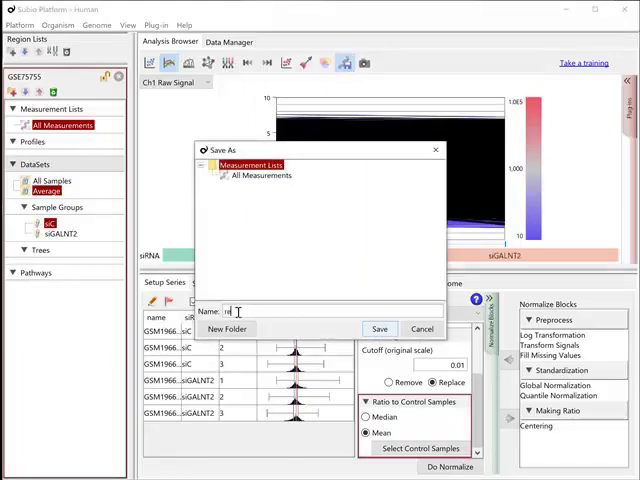
text(remove too lo)
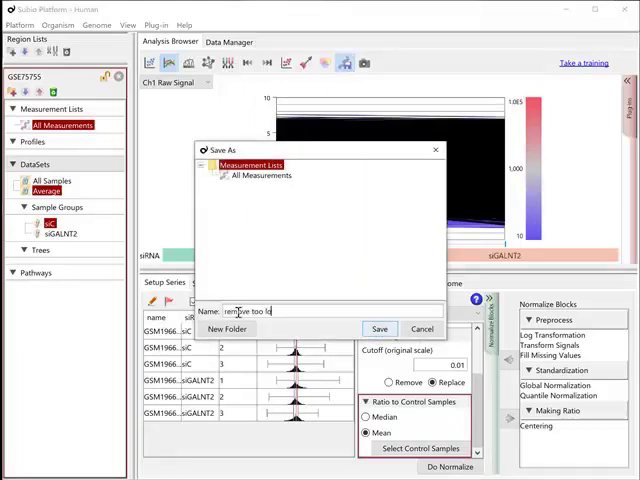
text(signals)
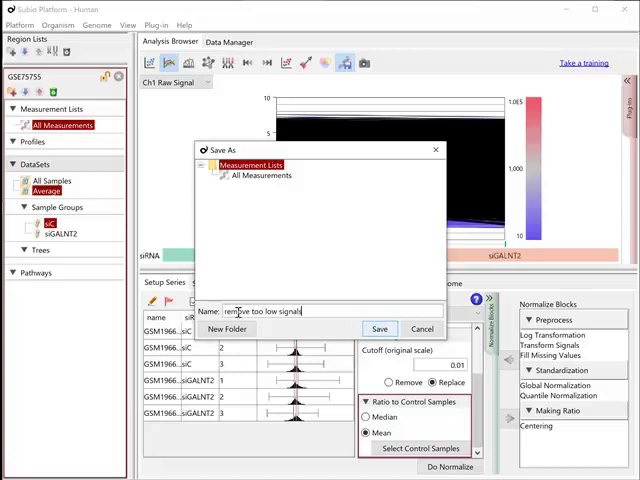
click(379, 329)
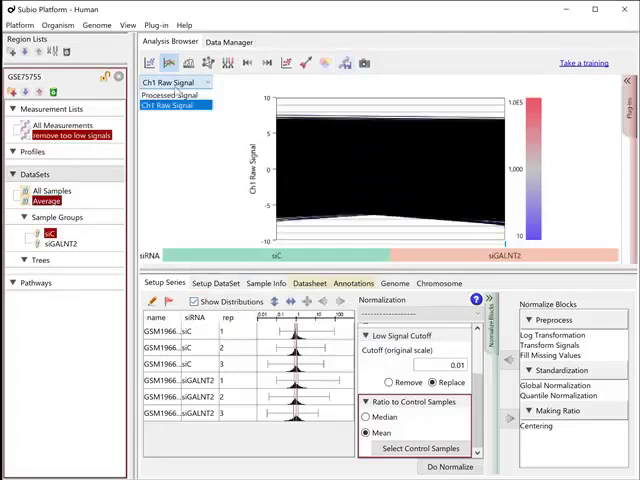
Step: Plot the filtered genes as processed signal across the six samples of All Samples
click(170, 94)
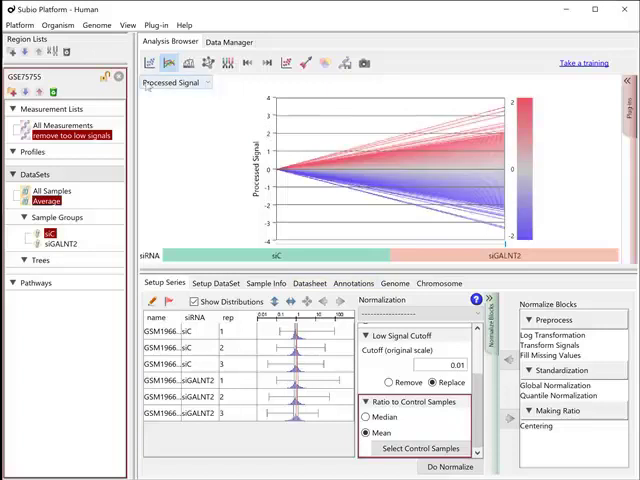
click(51, 191)
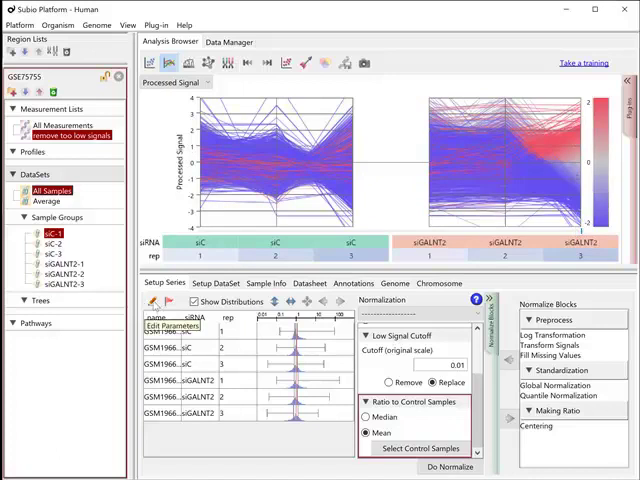
Step: Mark siC rep 3 and siGALNT2 rep 3 with quality 'doubt' and add quality to All Samples
click(166, 322)
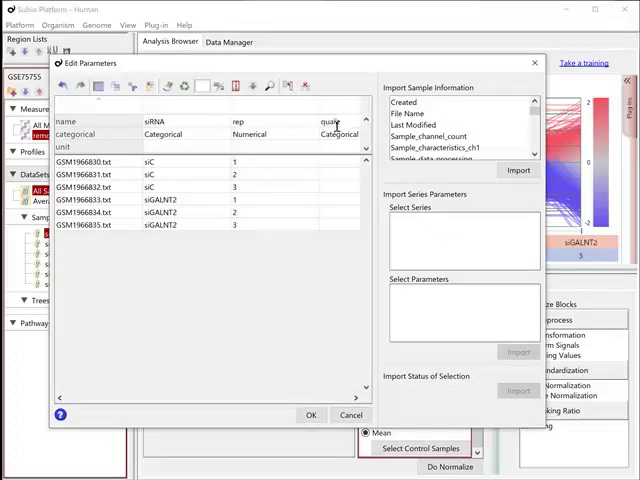
click(330, 190)
text(doubt)
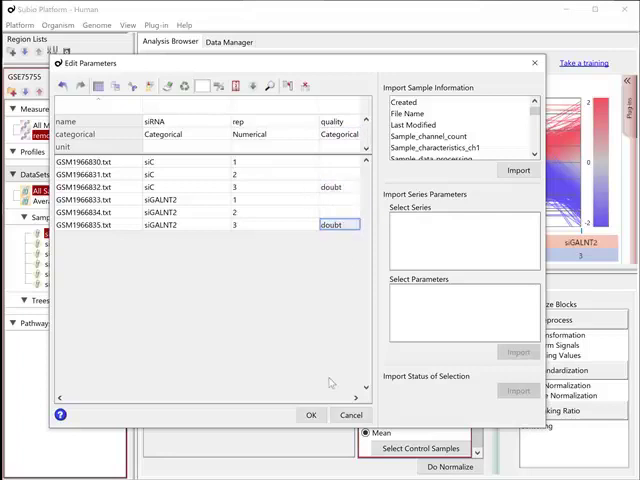
click(311, 415)
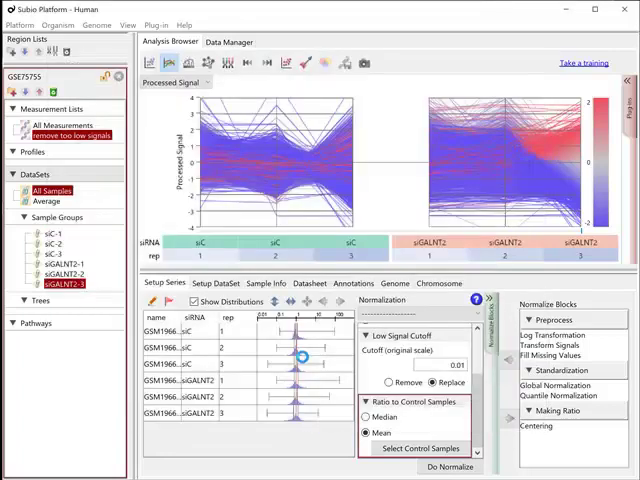
click(227, 283)
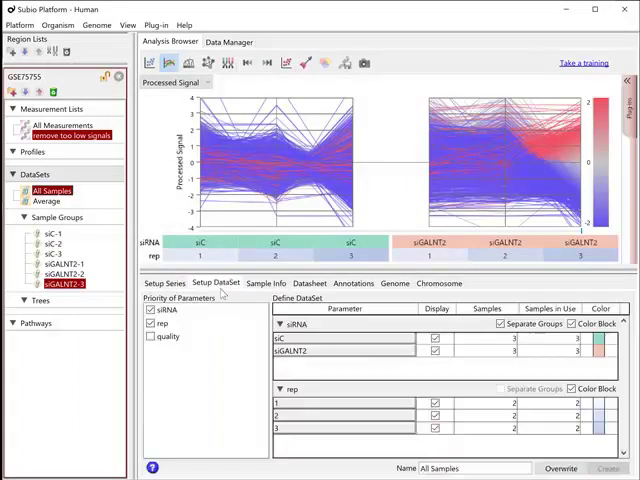
click(154, 337)
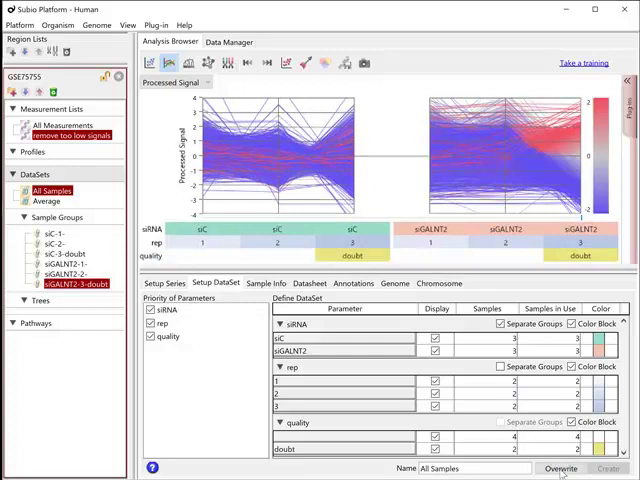
Step: Build the 'Average without doubt' dataset, excluding doubt-quality samples from the averages
click(53, 205)
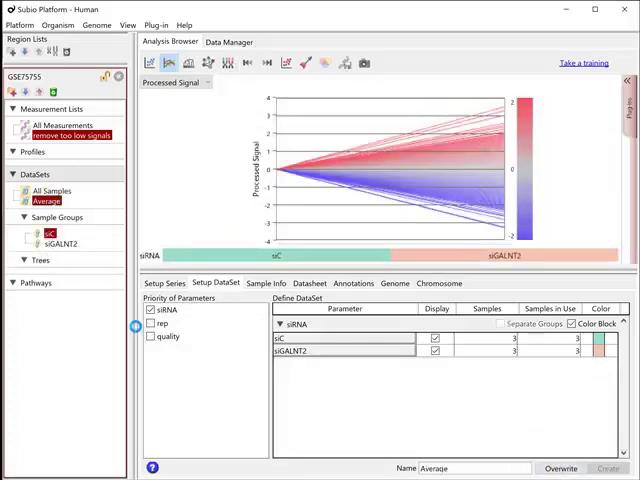
click(147, 337)
text( wit)
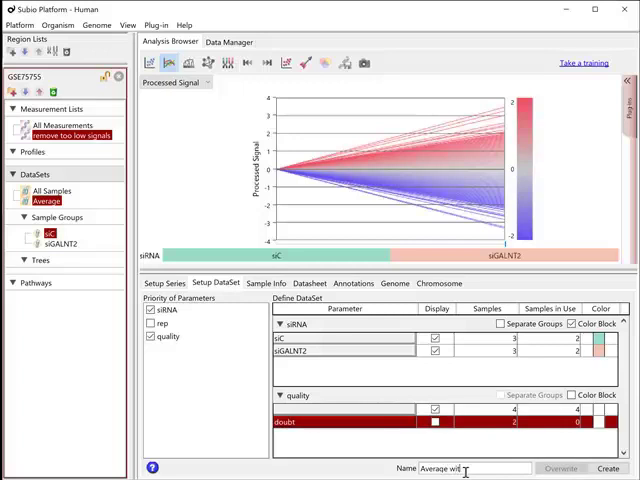
text(hout doubt)
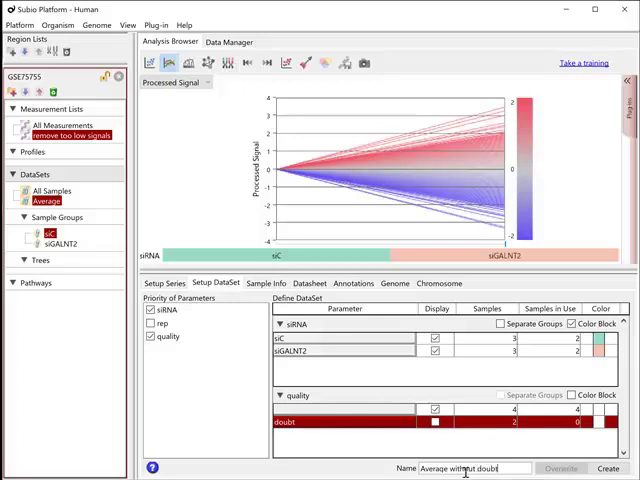
click(586, 468)
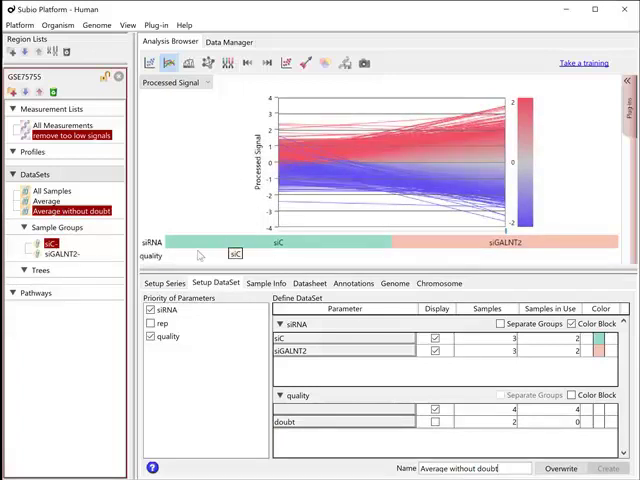
click(169, 283)
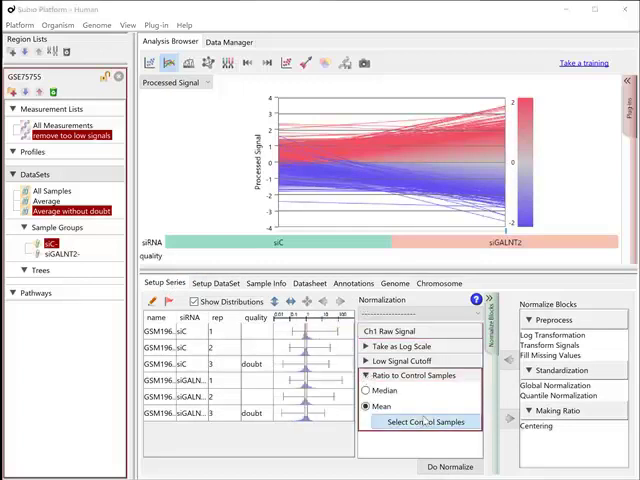
Step: Reassign the normalization controls to siC replicates 1 and 2 only
click(421, 421)
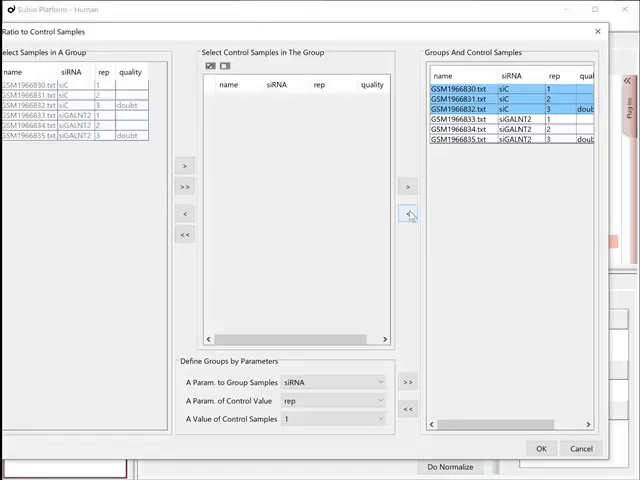
click(408, 213)
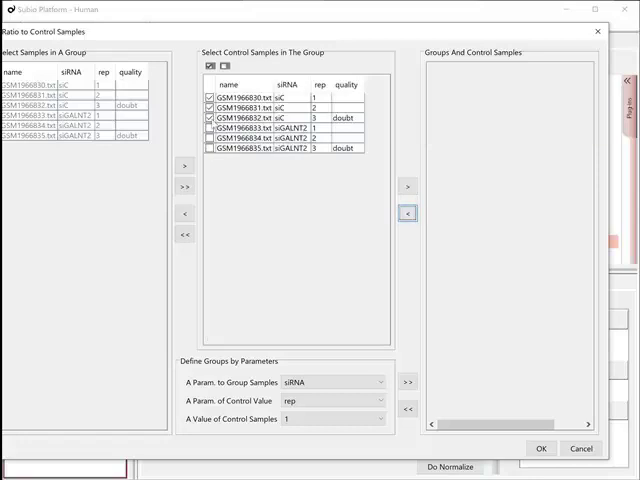
click(407, 186)
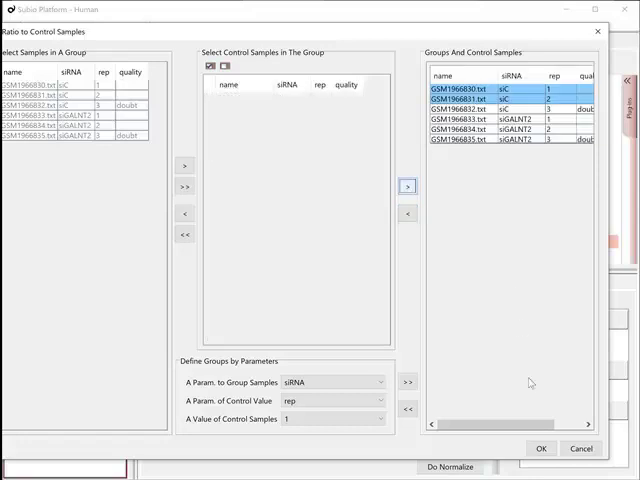
click(540, 448)
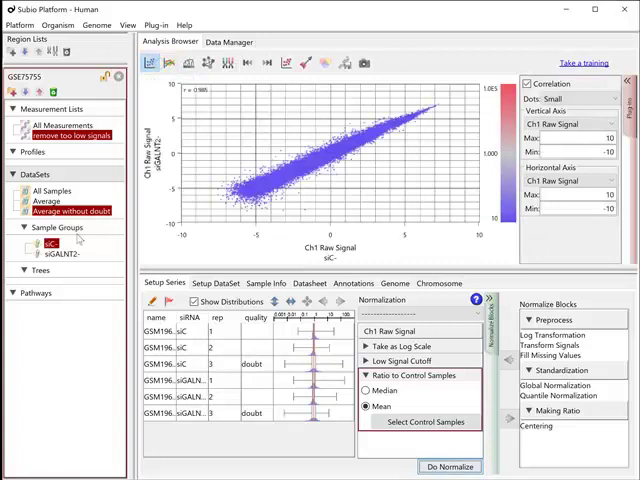
Step: Compare siC and siGALNT2 replicate pairs in All Samples scatter plots, then show Average without doubt
click(48, 190)
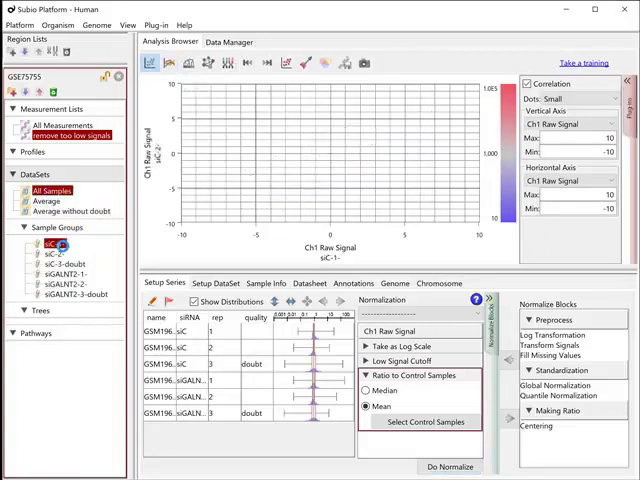
click(47, 242)
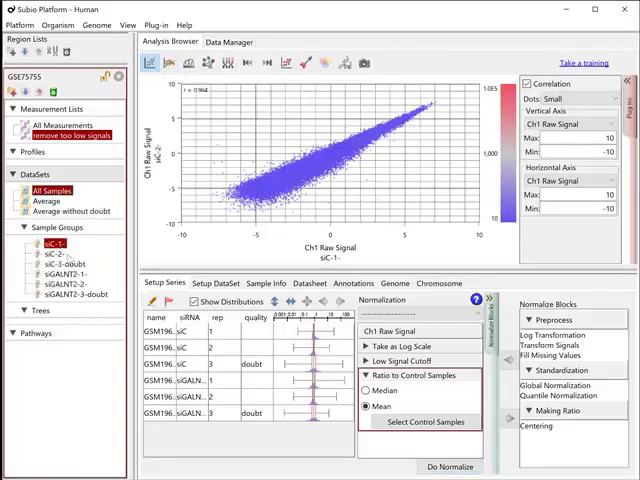
click(55, 242)
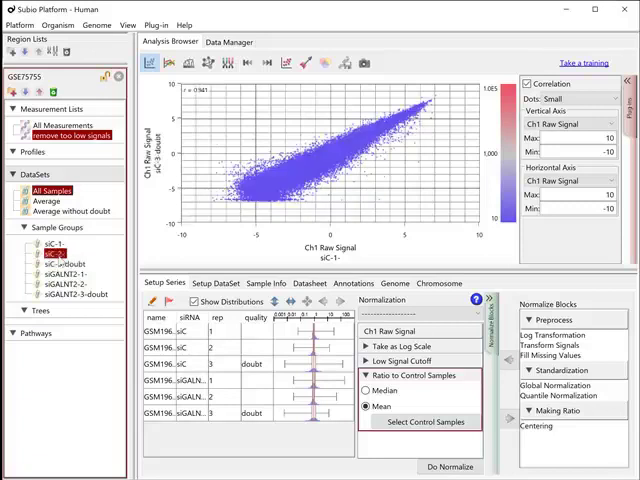
click(43, 265)
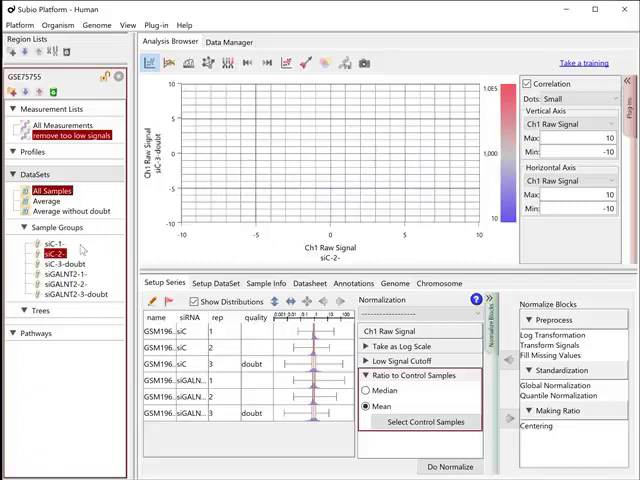
click(42, 241)
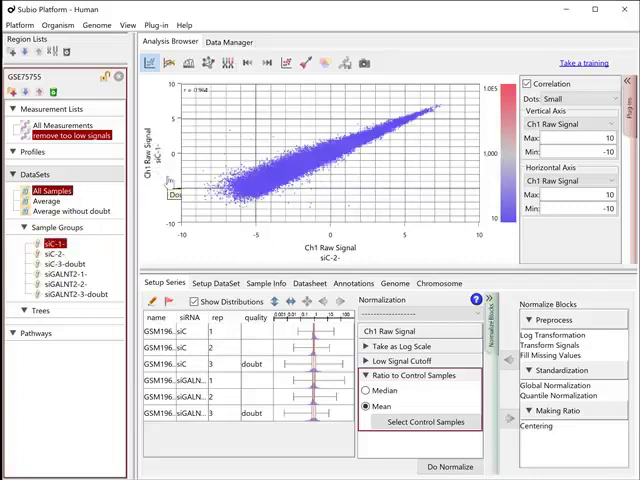
click(62, 269)
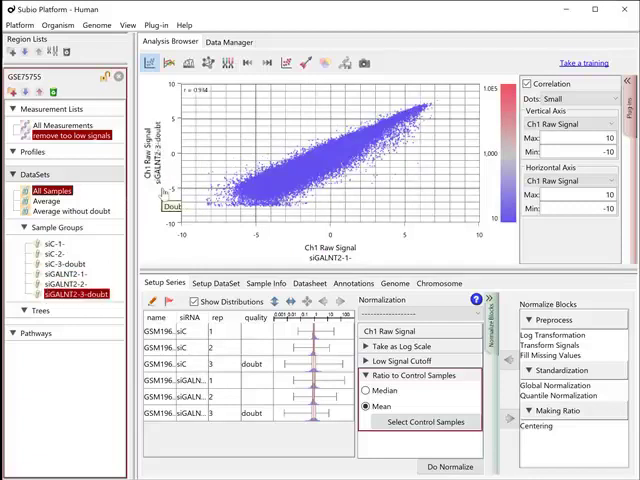
click(65, 283)
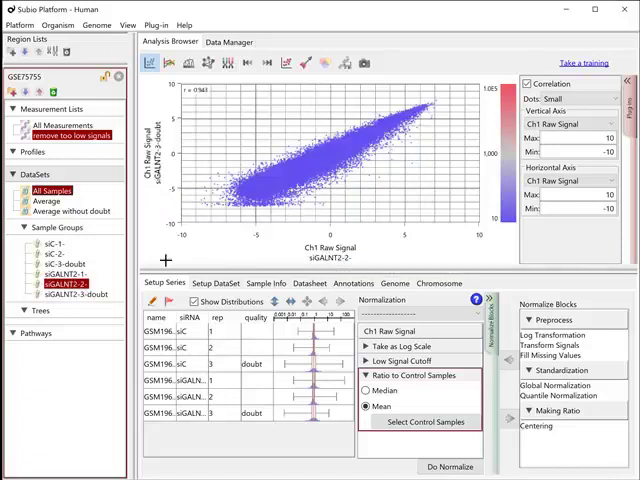
click(62, 224)
text(up-regulated)
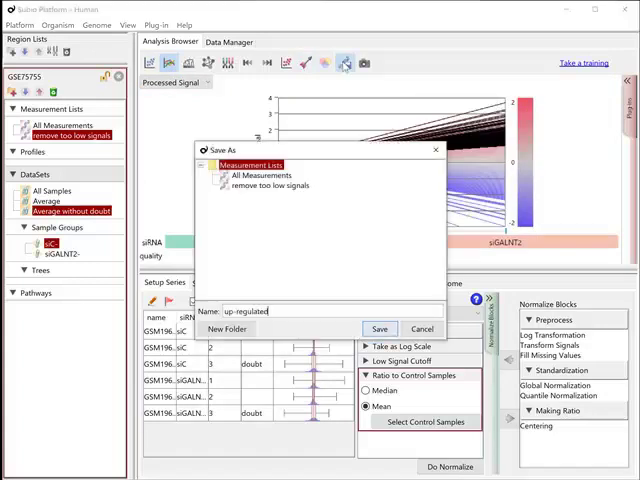
Step: Save the 'up-regulated' list, then save the falling genes as 'down-regulated'
click(379, 329)
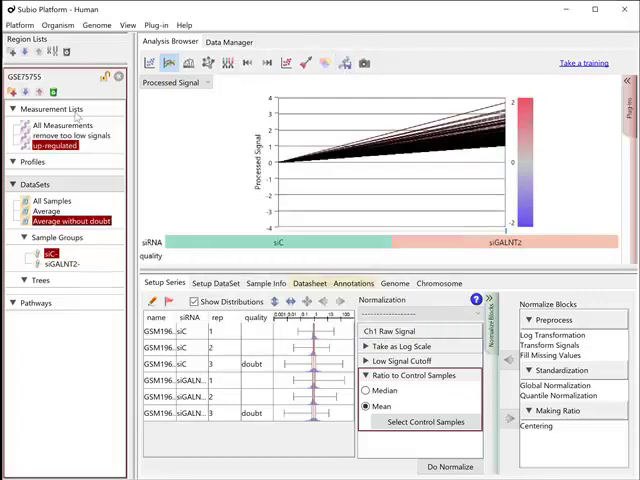
click(74, 131)
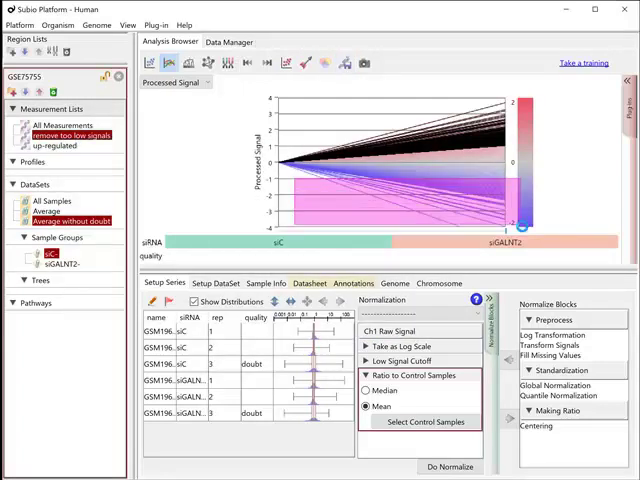
click(342, 63)
text(down-regulated)
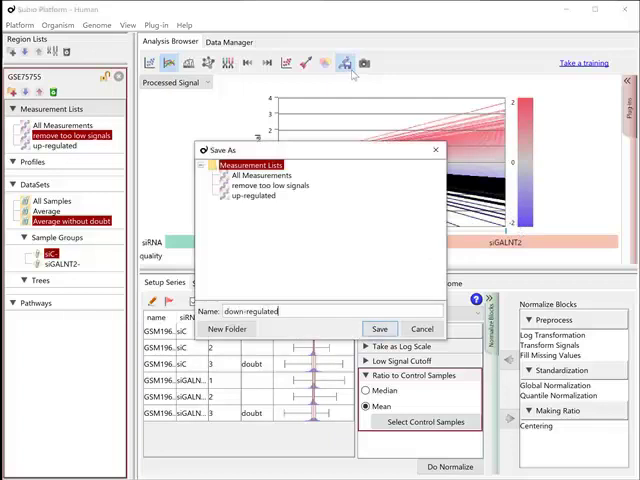
click(379, 329)
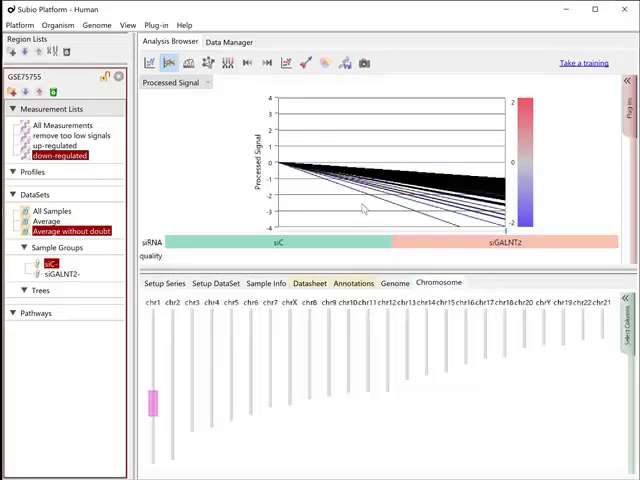
Step: In Edit Platform, split CHROMOSOMAL_LOCATION into chromosome, start and end values
click(228, 42)
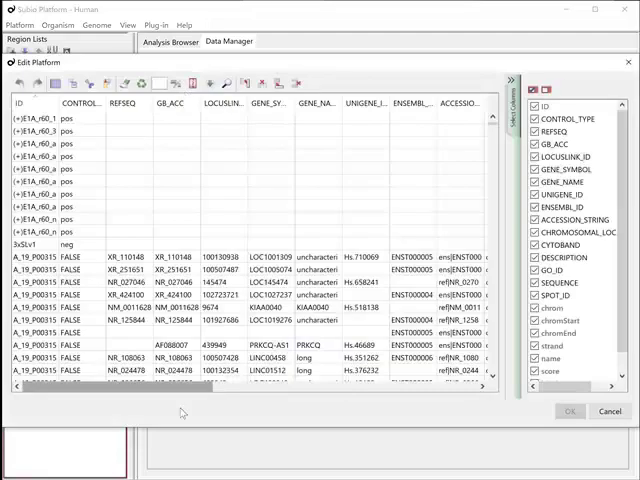
scroll(right, 3)
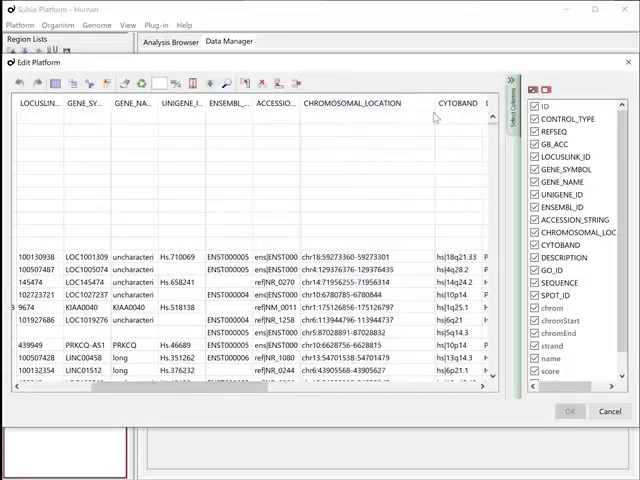
click(360, 256)
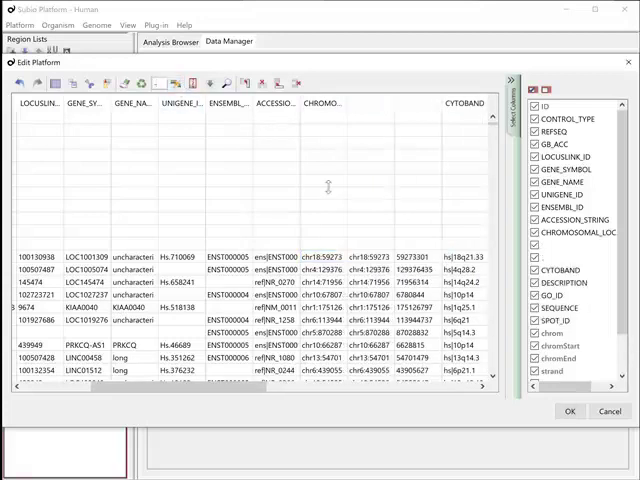
click(373, 257)
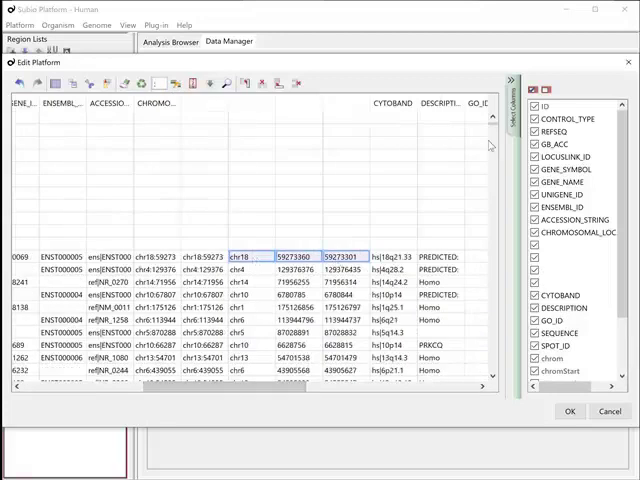
Step: Fill the chrom column with the split chromosome names
scroll(down, 3)
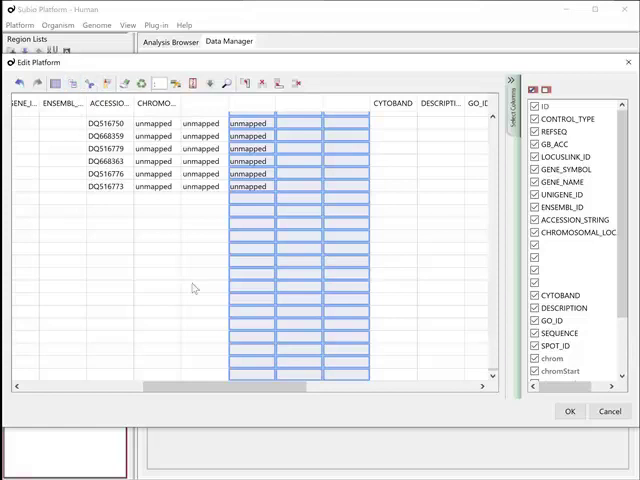
scroll(right, 3)
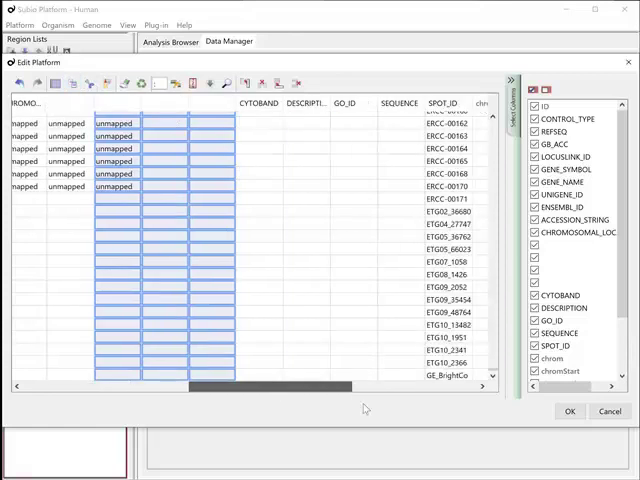
scroll(right, 3)
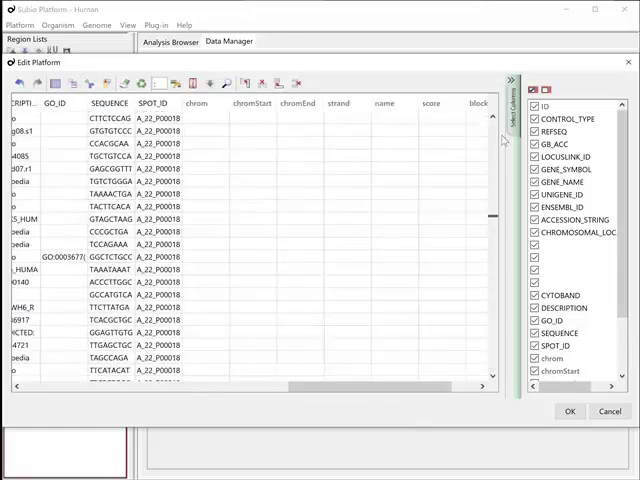
scroll(down, 3)
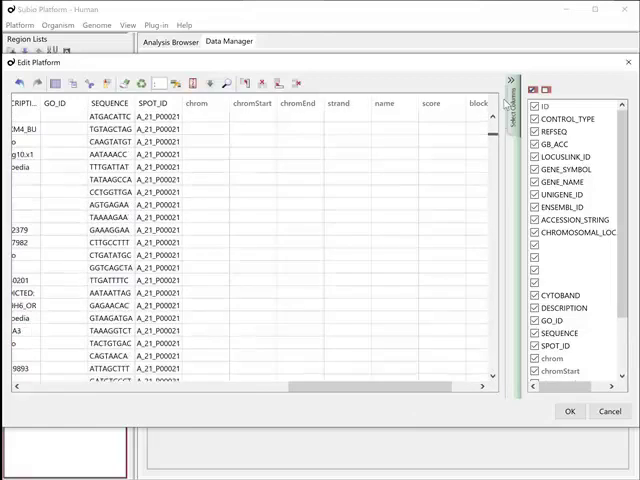
scroll(down, 3)
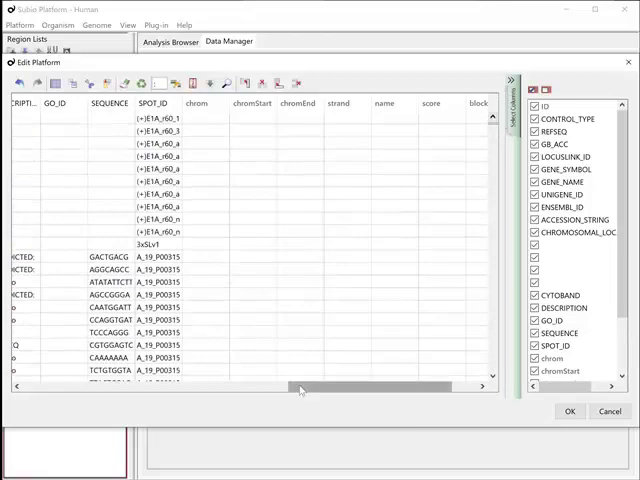
scroll(left, 3)
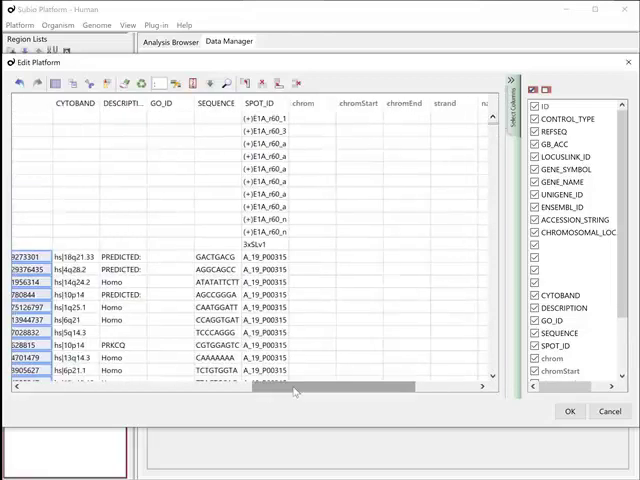
mouse_move(315, 262)
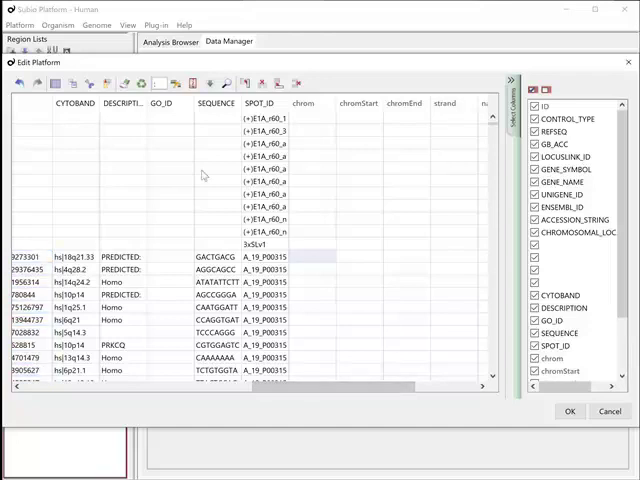
click(108, 83)
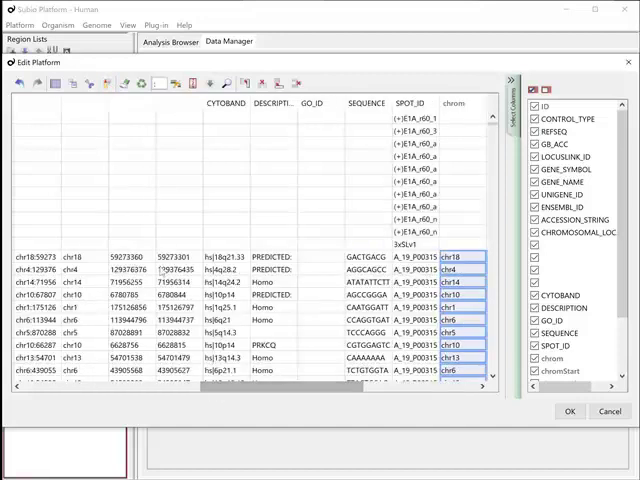
scroll(right, 3)
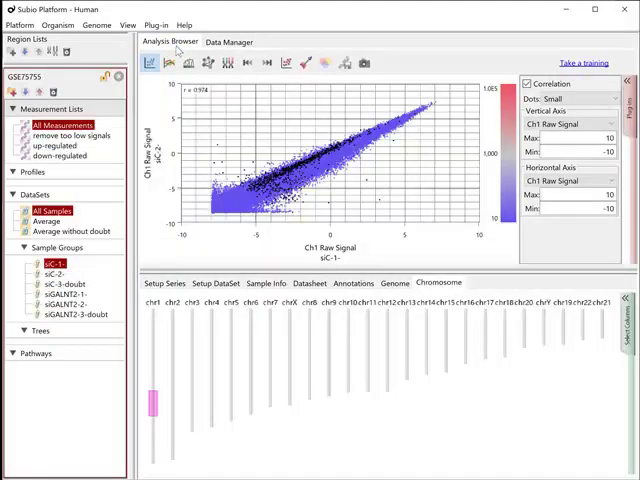
Step: Browse the up-regulated and down-regulated lists on the 'Average without doubt' dataset
click(55, 142)
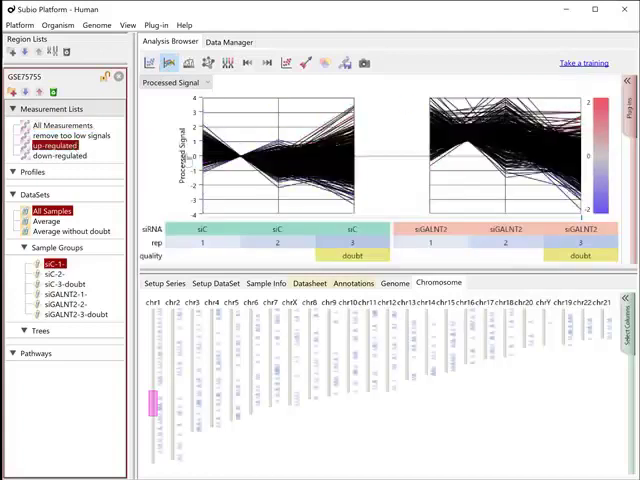
click(68, 221)
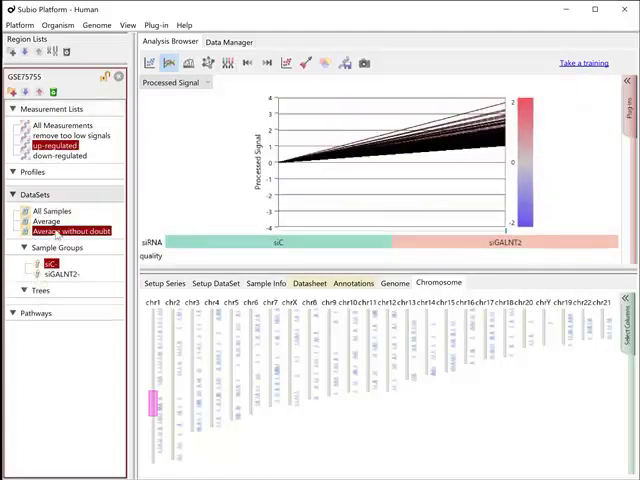
click(54, 155)
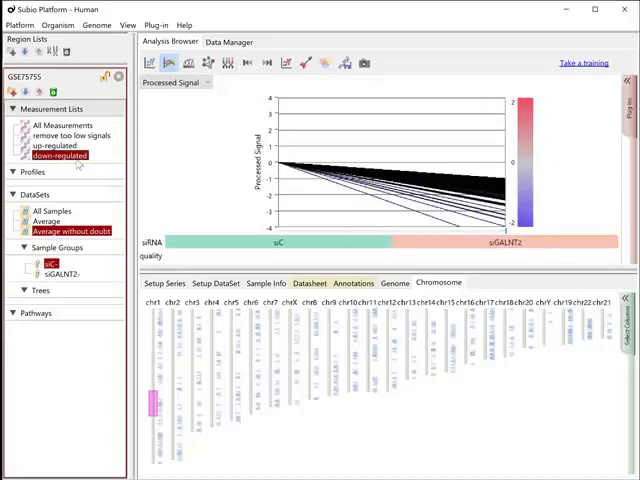
click(57, 145)
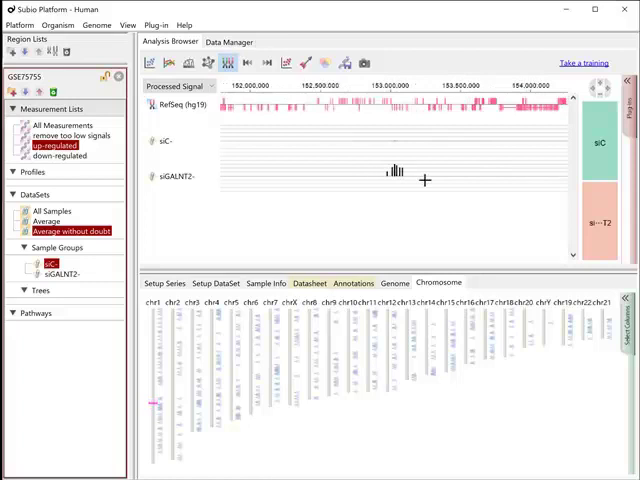
click(62, 125)
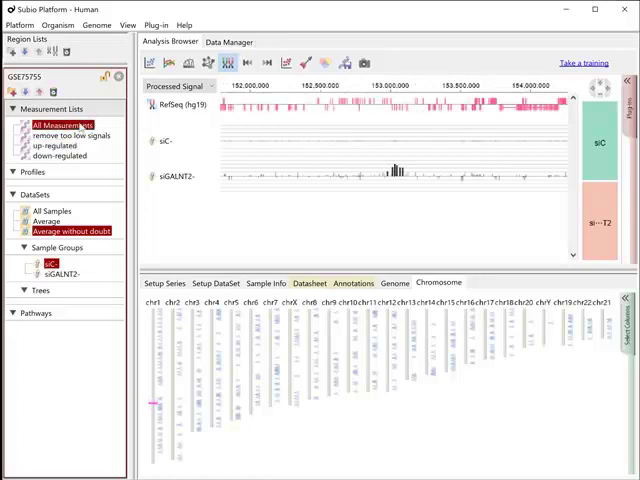
mouse_move(352, 187)
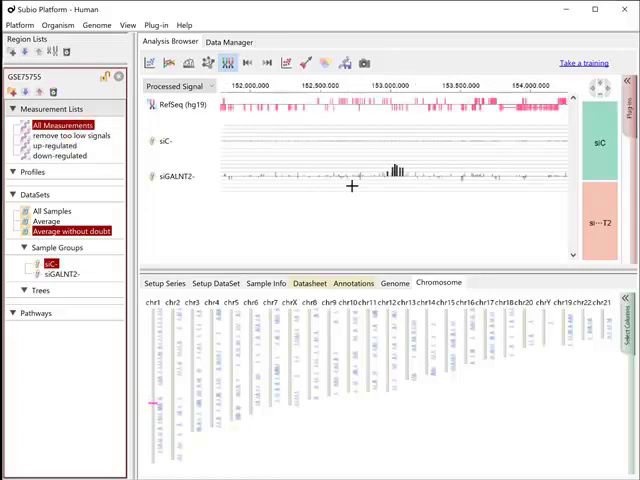
mouse_move(388, 164)
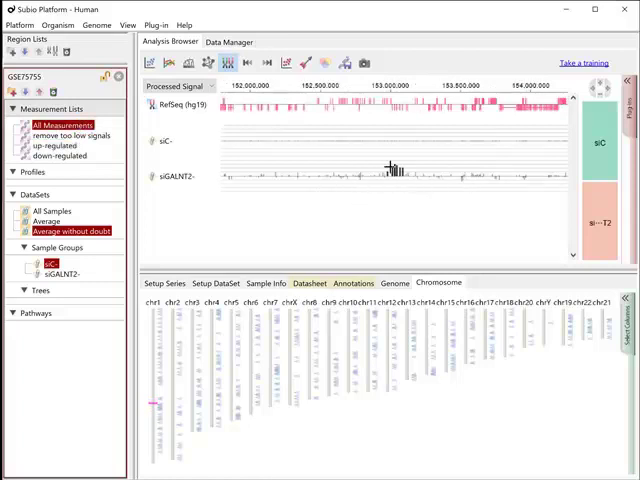
click(352, 283)
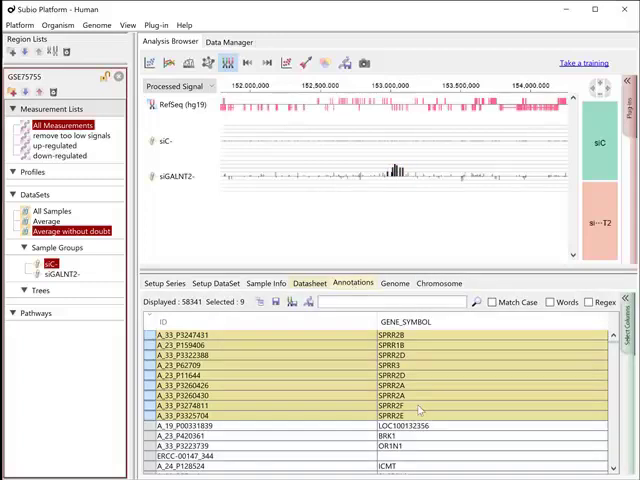
mouse_move(430, 291)
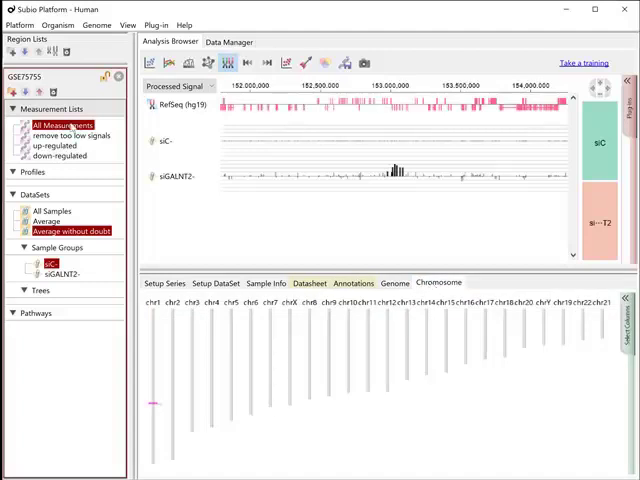
Step: Plot up-regulated as a Ch1 Raw Signal line graph and save it as 'up-regulated from zero'
click(170, 63)
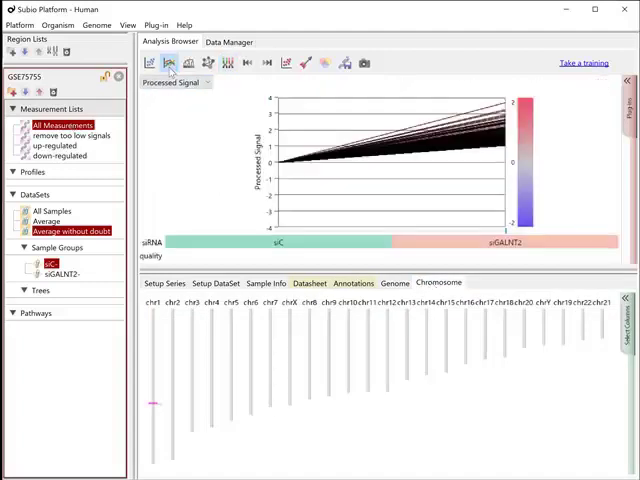
click(52, 141)
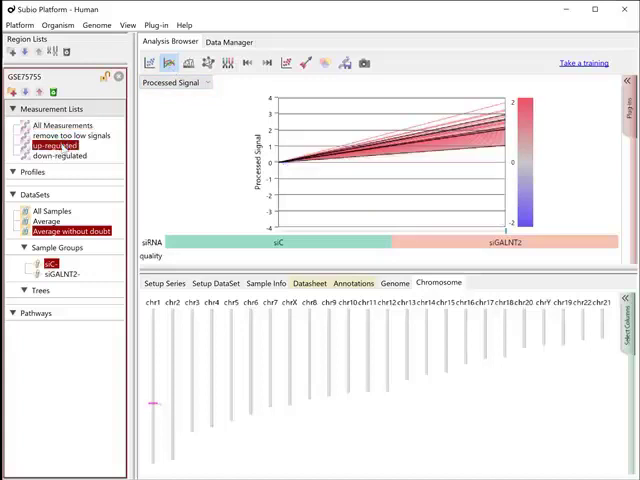
click(176, 82)
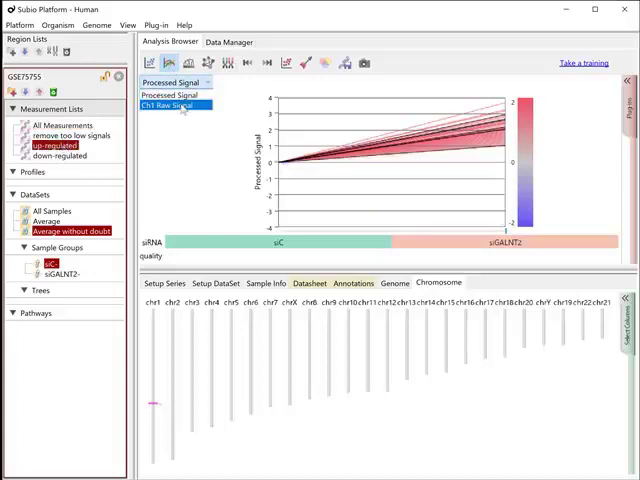
click(178, 104)
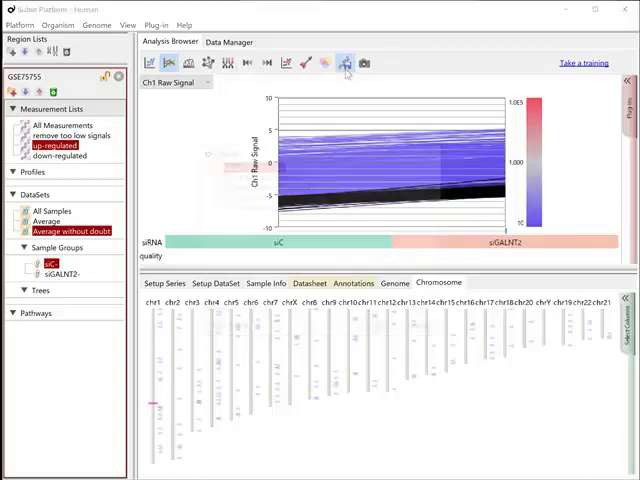
click(345, 62)
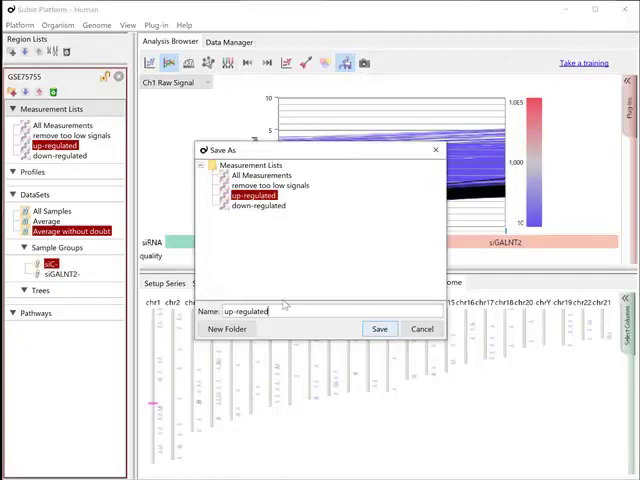
text(from zer)
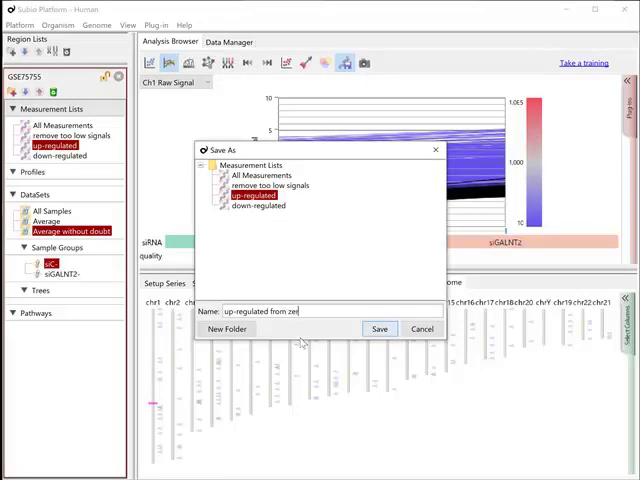
click(379, 329)
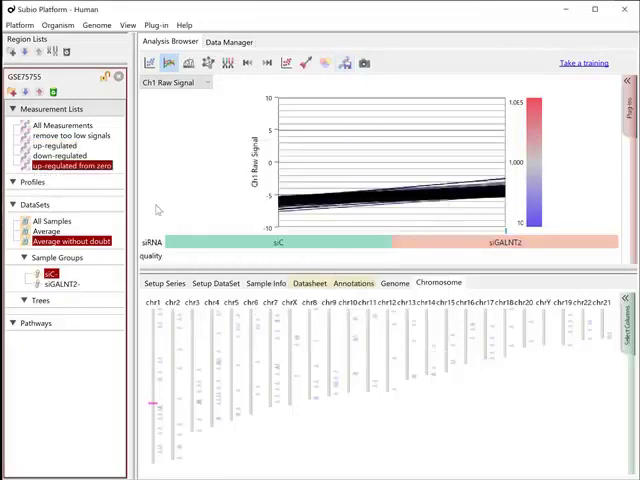
Step: Save the down-regulated genes as a new list 'down-regulated to zero'
click(55, 155)
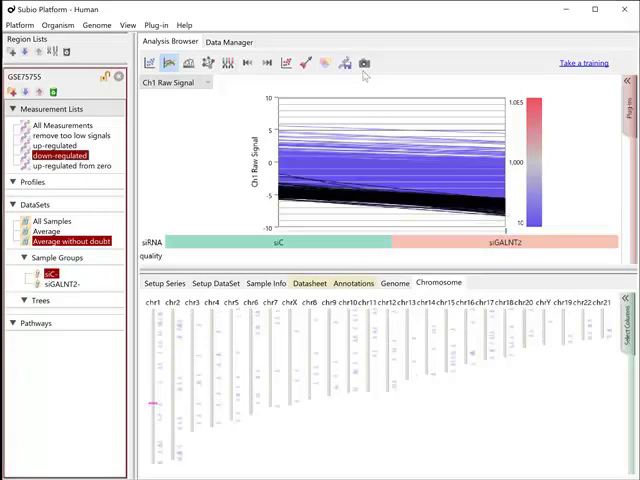
click(358, 62)
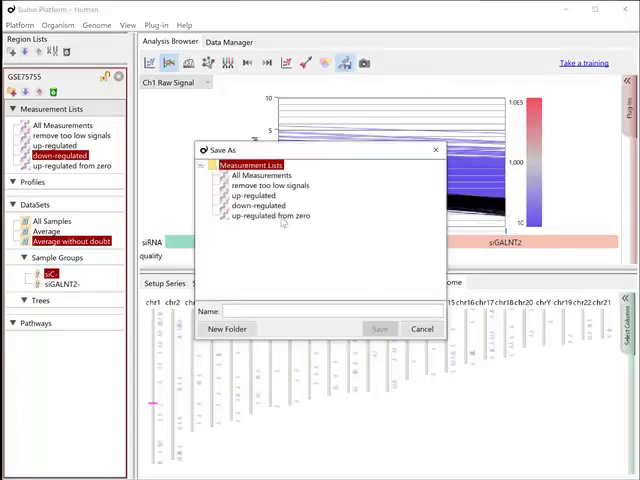
click(259, 206)
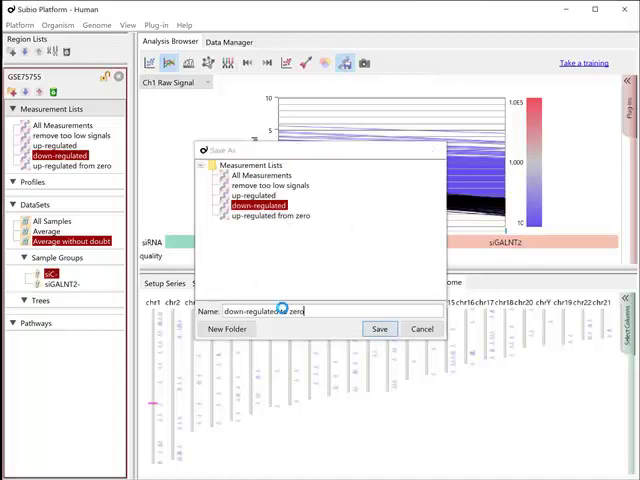
click(379, 328)
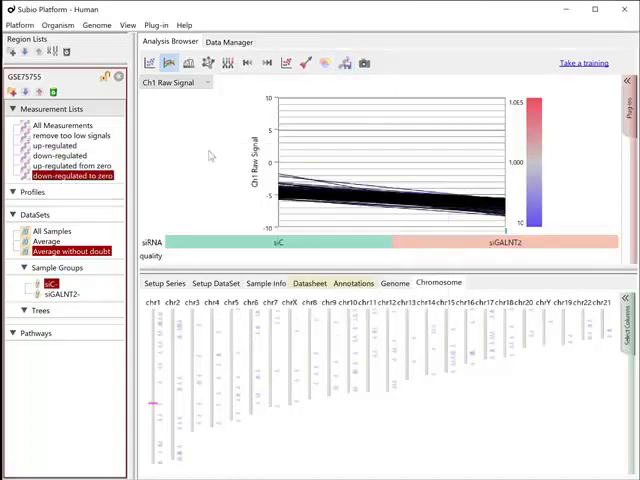
Step: Switch back to Processed Signal, step through the four lists, and show down-regulated to zero's annotations
click(175, 82)
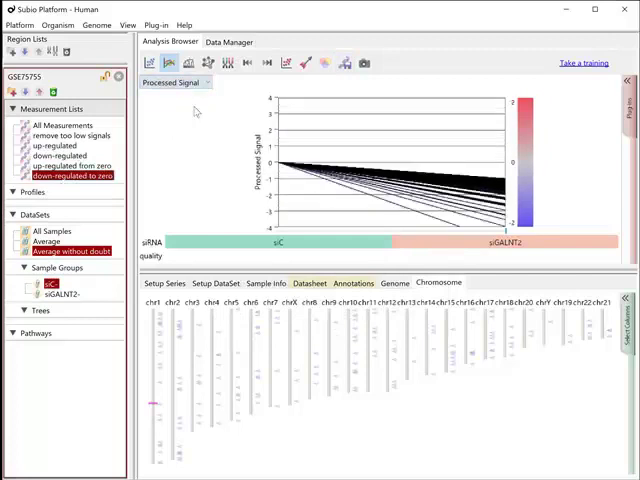
click(55, 146)
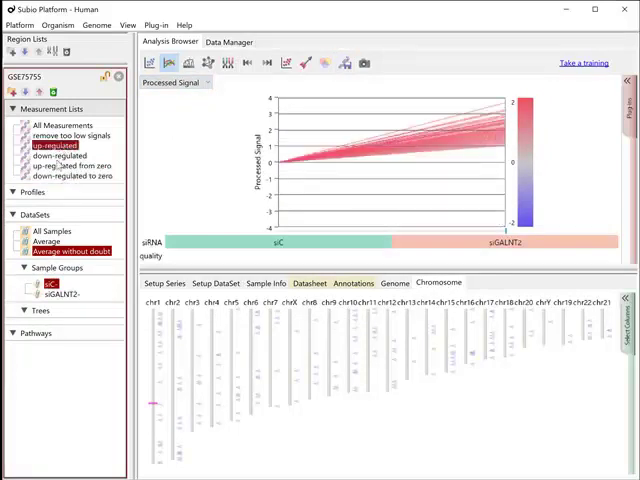
click(53, 155)
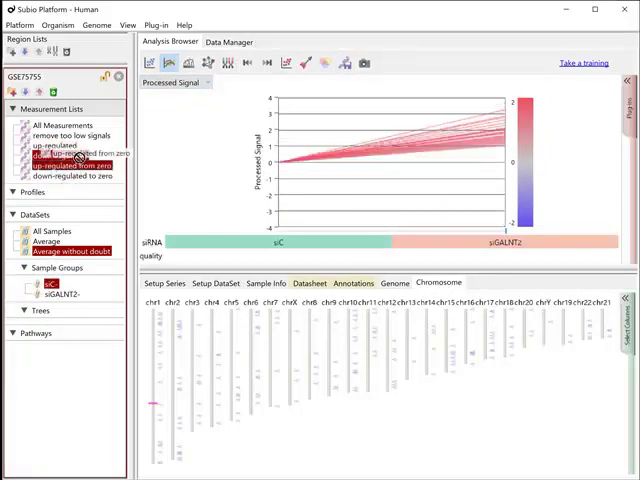
click(72, 166)
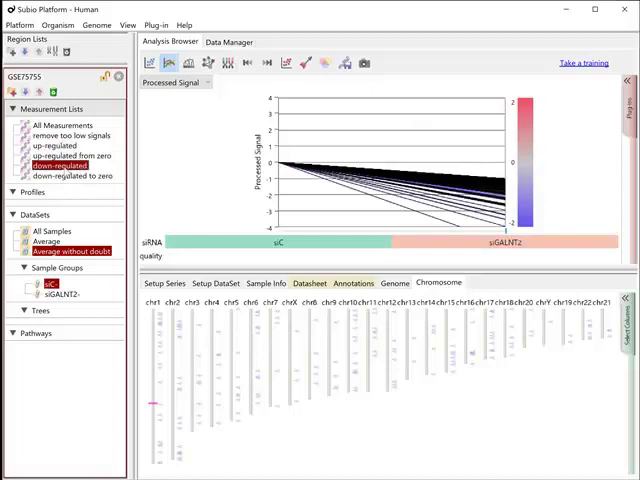
click(72, 175)
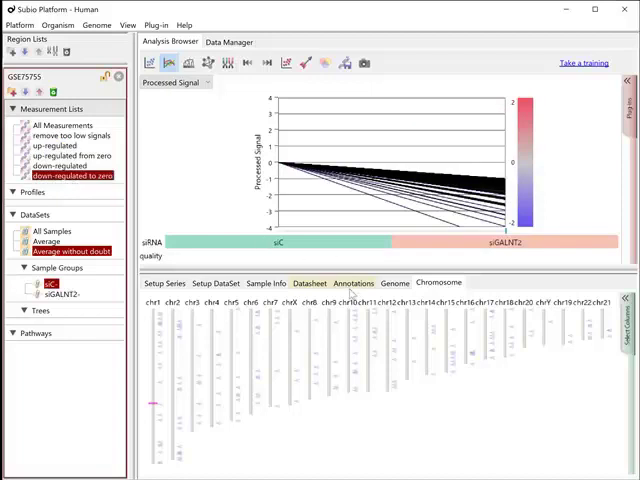
click(354, 283)
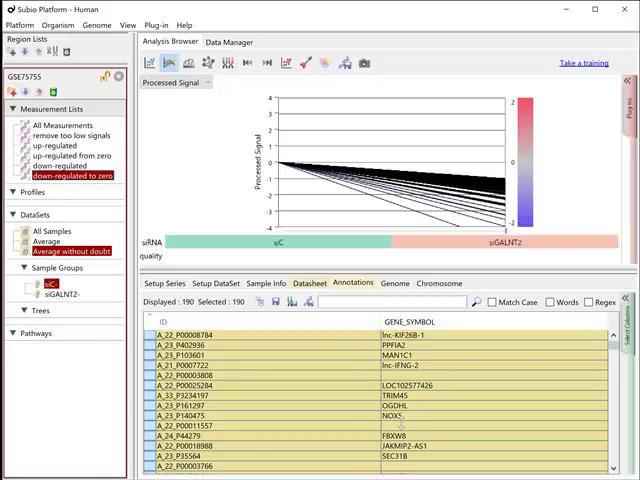
click(47, 133)
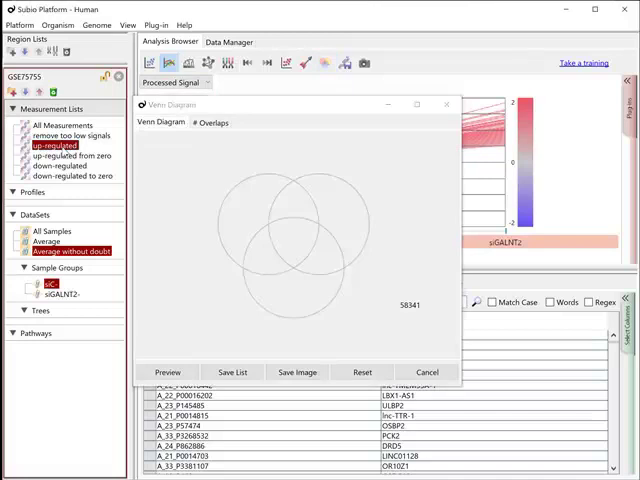
Step: Venn-compare up-regulated with up-regulated from zero; save the 498-gene region as 'up-regulated from non-zero'
click(53, 158)
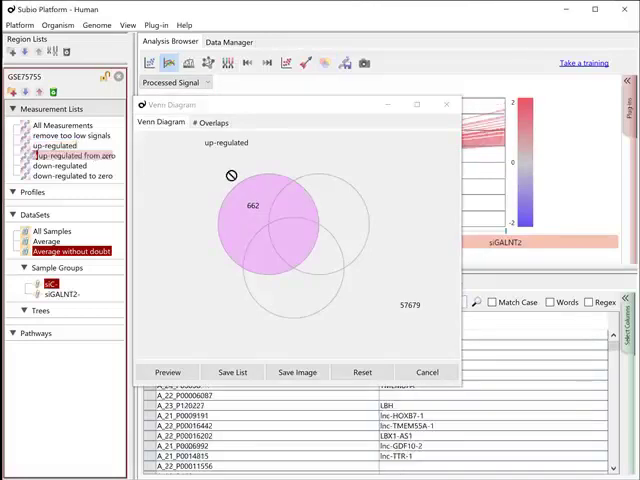
click(63, 155)
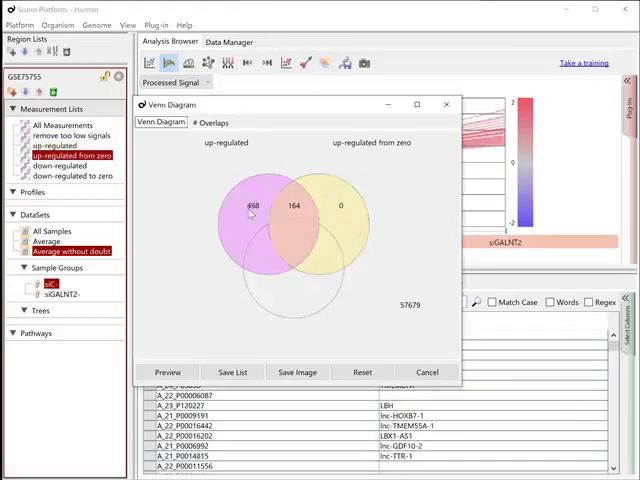
click(232, 371)
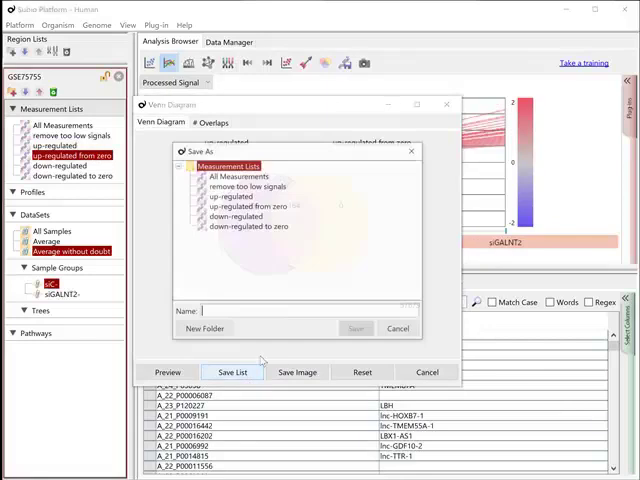
click(249, 205)
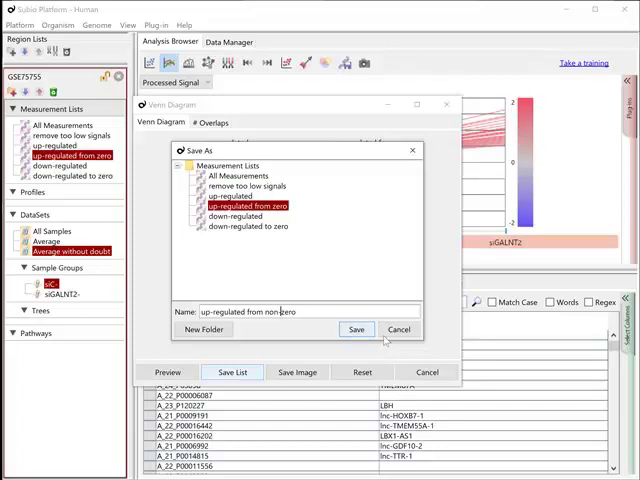
click(356, 329)
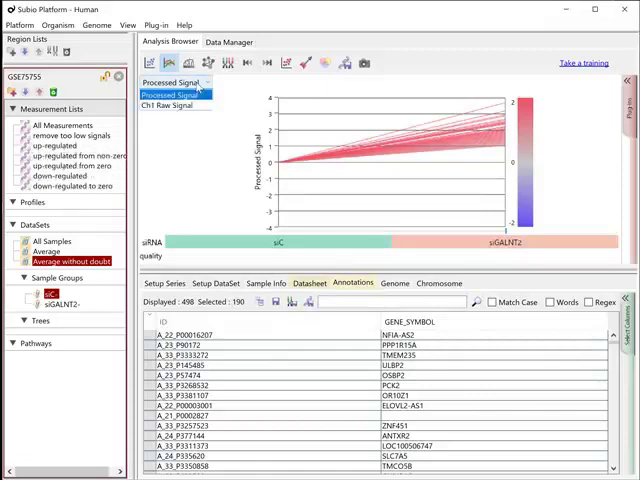
Step: Plot up-regulated from zero and up-regulated in Ch1 Raw Signal and view their datasheet
click(170, 101)
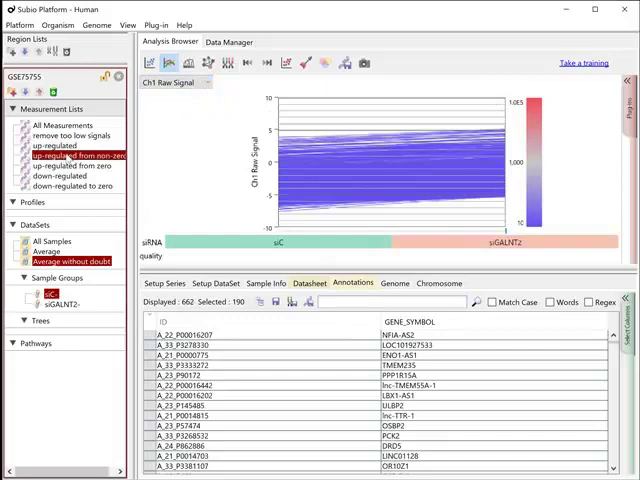
click(70, 165)
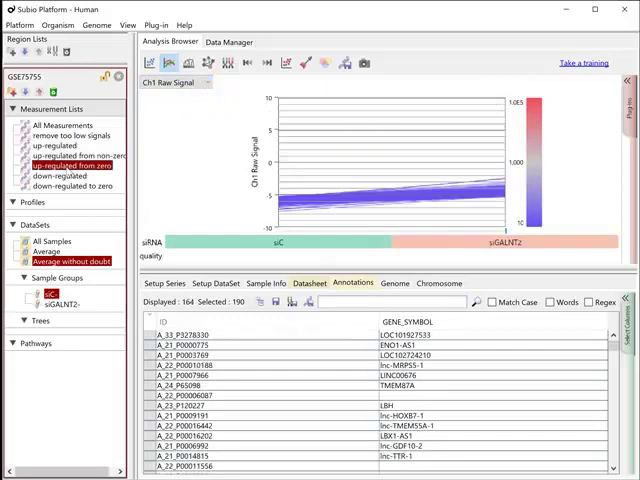
click(52, 145)
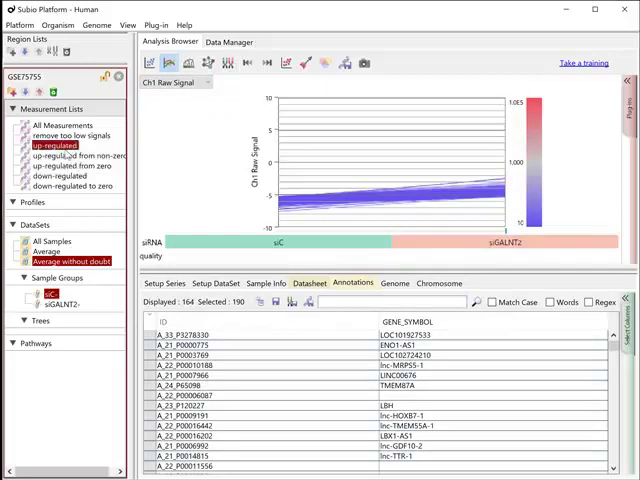
click(309, 282)
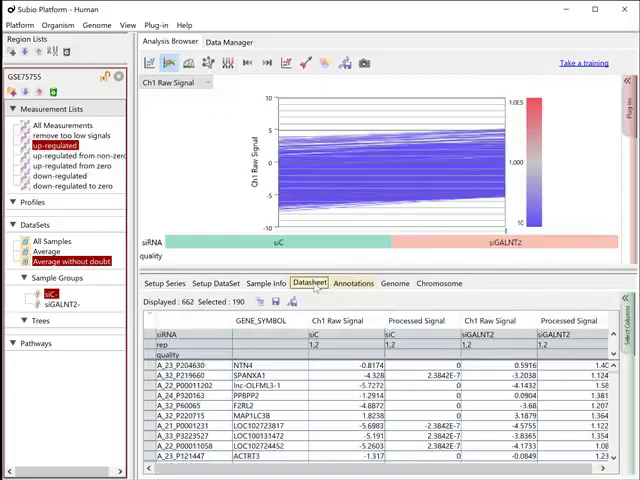
click(57, 171)
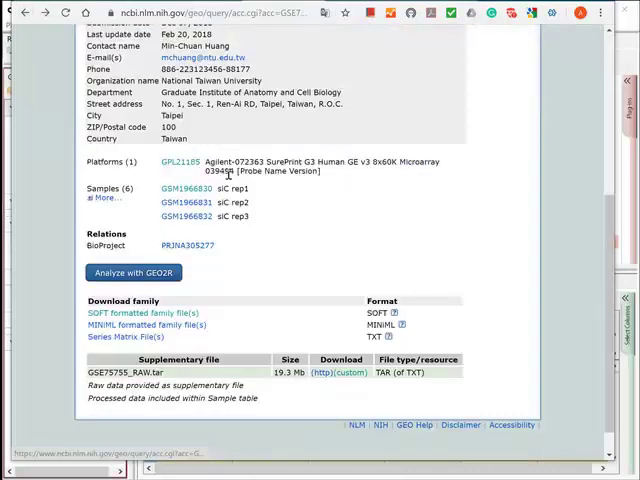
Step: Scroll the GSE75755 page to the Samples and Supplementary file sections
scroll(up, 3)
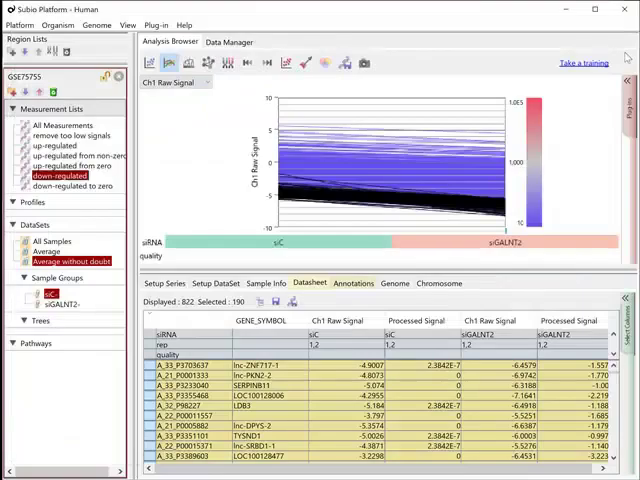
Step: Show the down-regulated list's annotations to find the GALNT2 probes
click(354, 284)
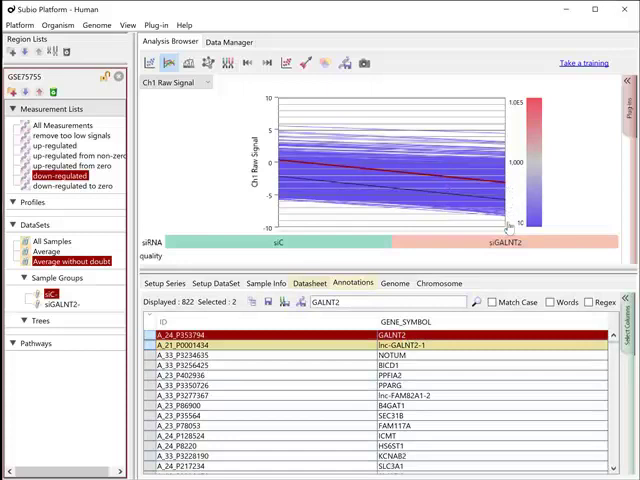
mouse_move(379, 169)
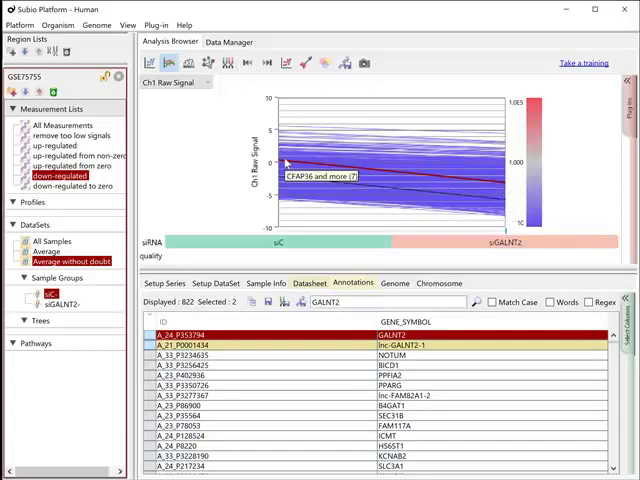
mouse_move(340, 190)
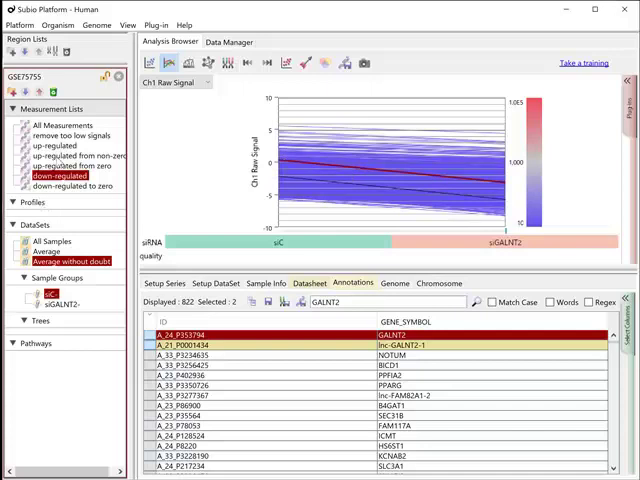
click(74, 155)
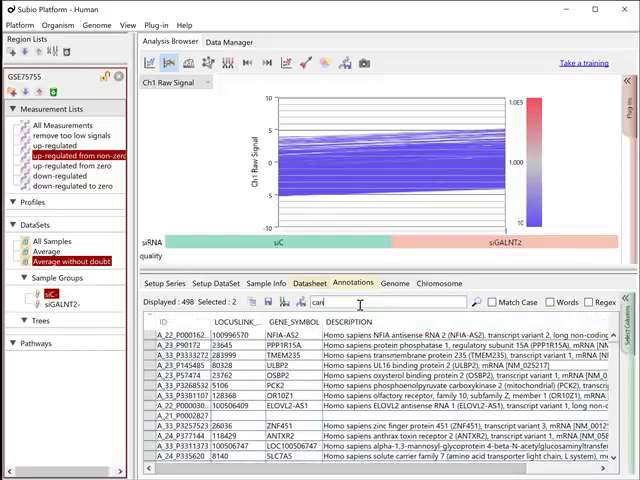
Step: Search all measurements' annotations for 'tumor' and save the 484 matches as a tumor list
text(cancer)
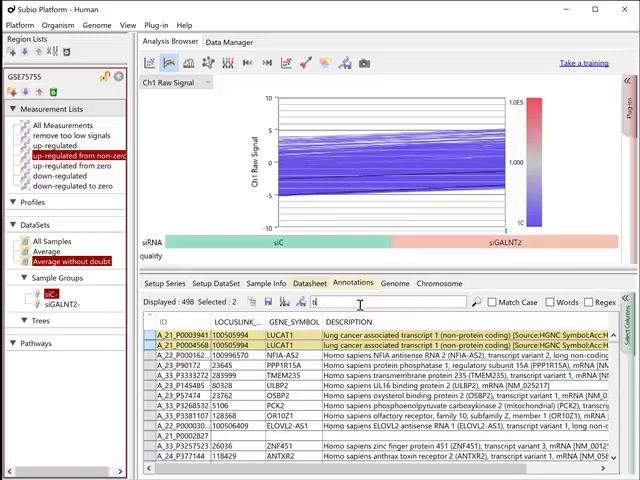
text(tumor)
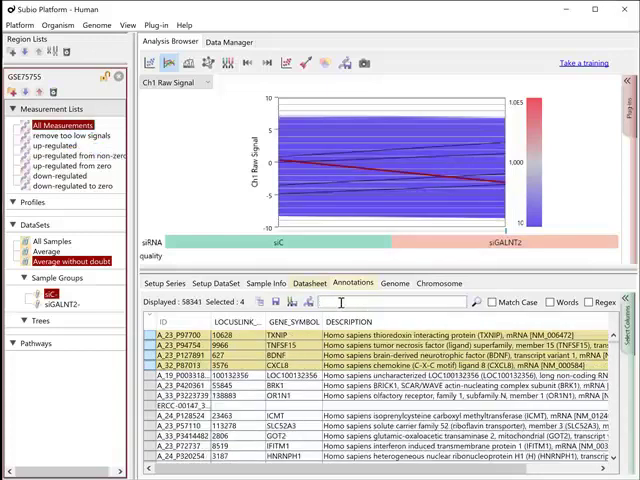
text(tumor)
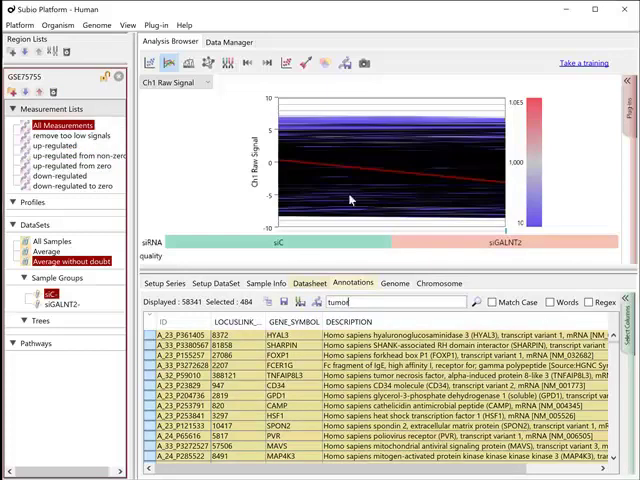
click(344, 63)
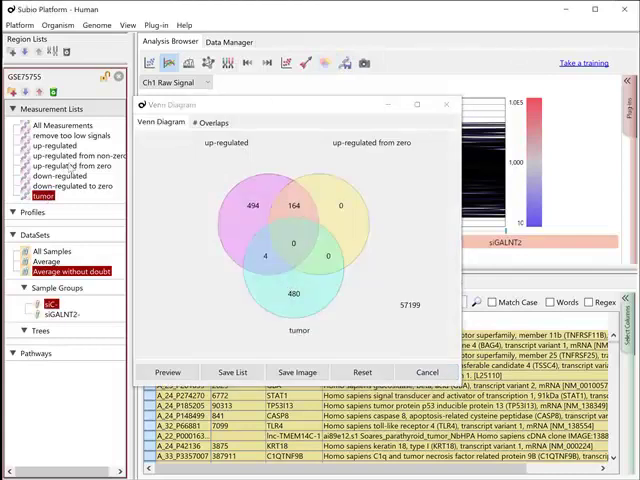
Step: Venn-compare up-regulated, down-regulated and tumor lists, selecting the down-regulated/tumor overlap
click(54, 144)
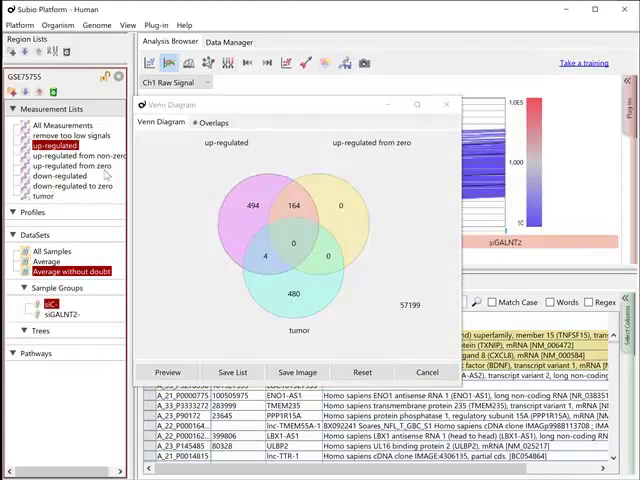
click(54, 176)
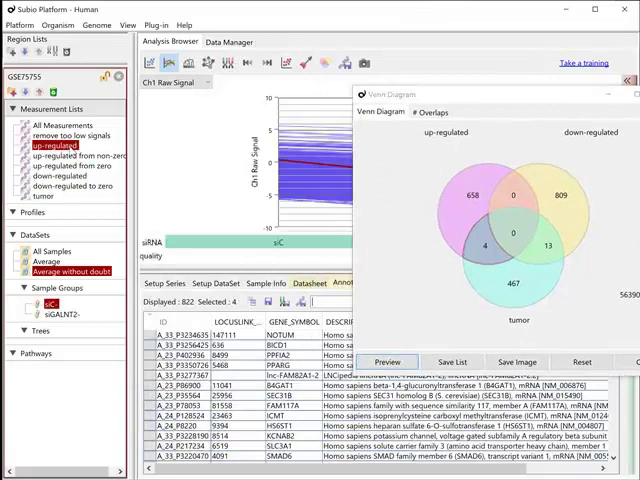
click(46, 185)
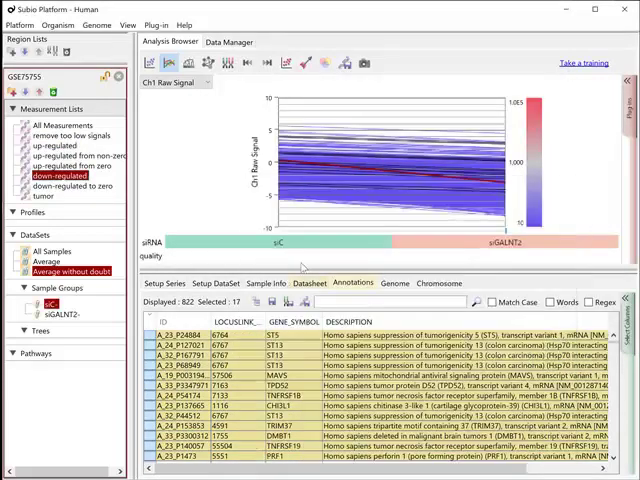
click(68, 163)
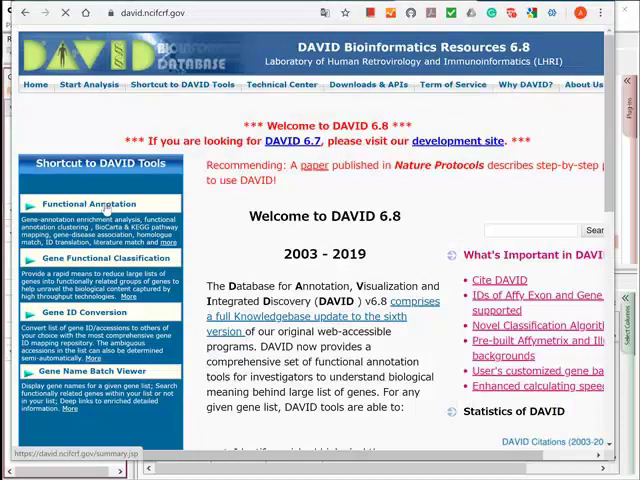
Step: Submit the 322-gene Entrez ID list to DAVID Functional Annotation and view the GOTERM_BP_DIRECT chart
click(92, 203)
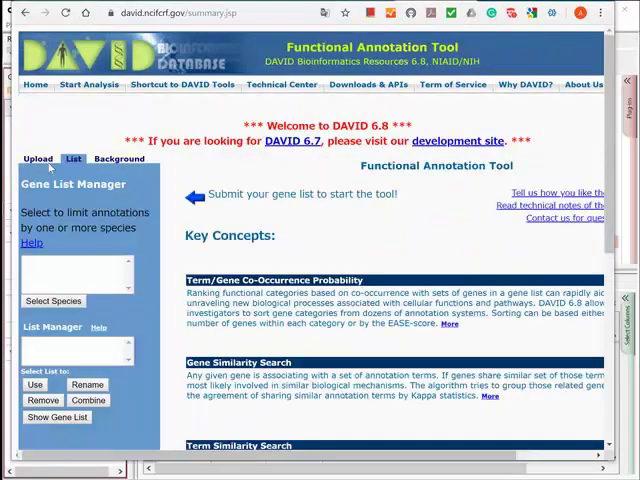
click(37, 158)
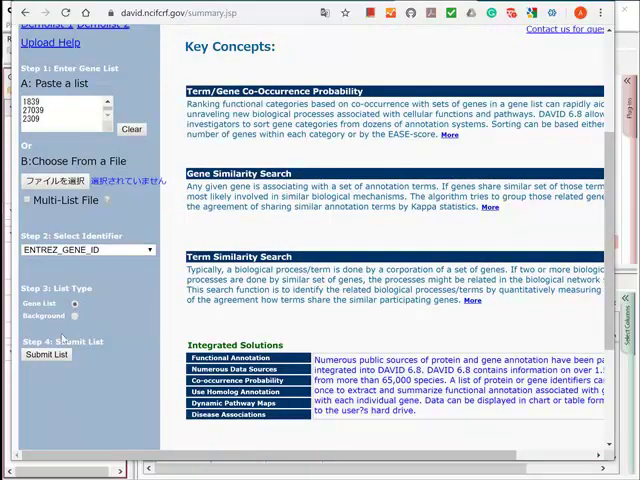
click(46, 354)
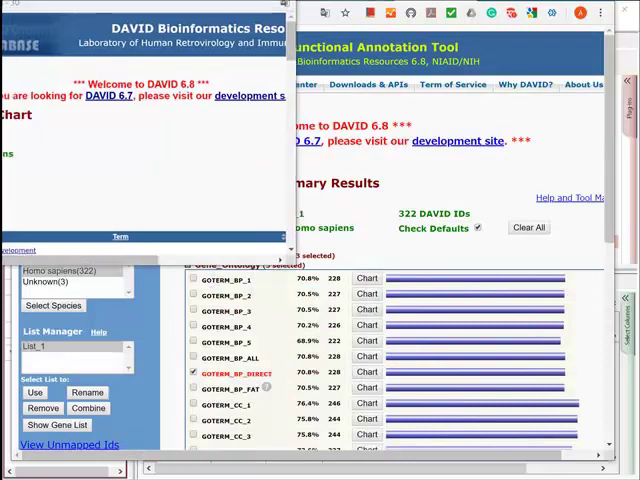
click(366, 372)
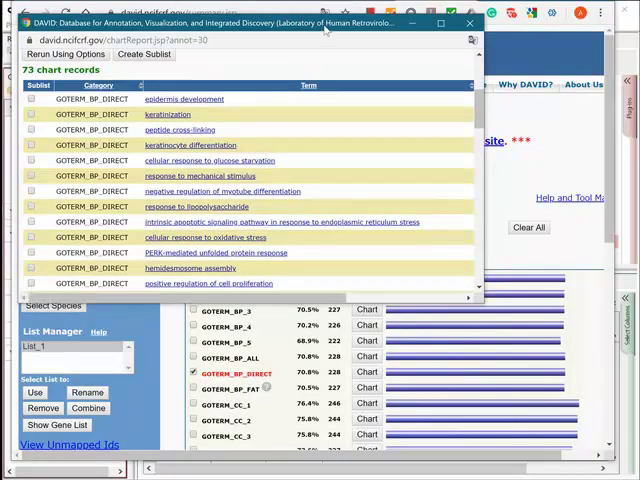
click(469, 23)
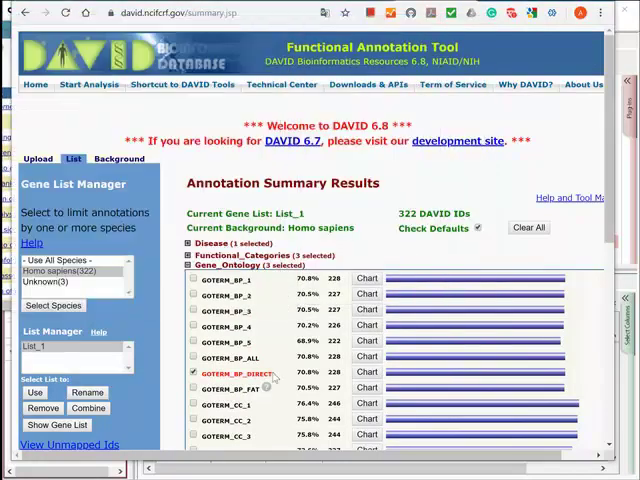
Step: View the KEGG_PATHWAY chart with cytokine receptor and Jak-STAT terms
scroll(down, 3)
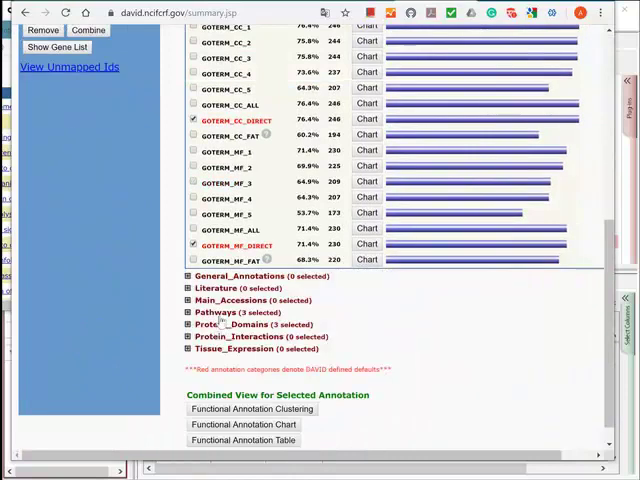
click(189, 312)
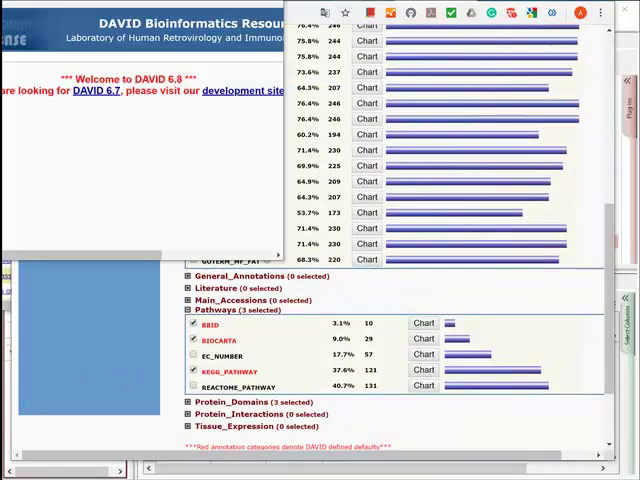
click(422, 371)
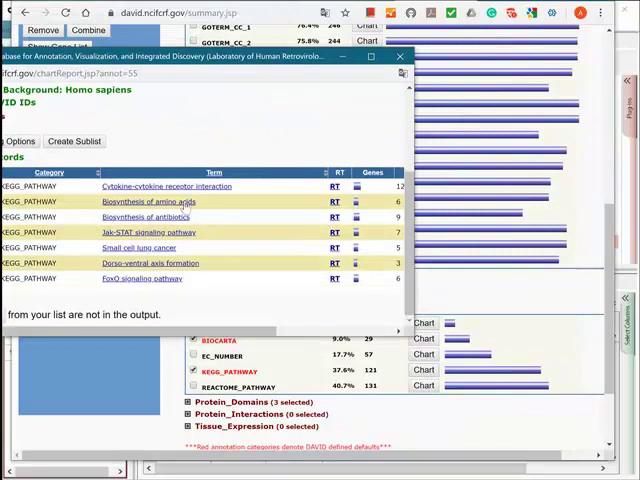
mouse_move(148, 260)
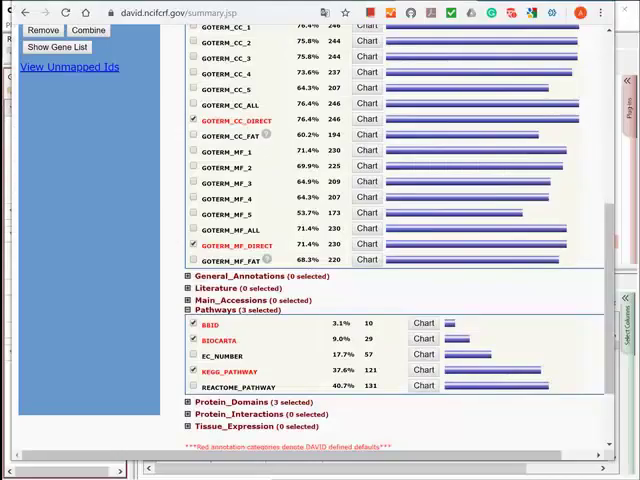
Step: Upload the 87-gene second list to DAVID as List_2 and expand its GO categories
scroll(up, 3)
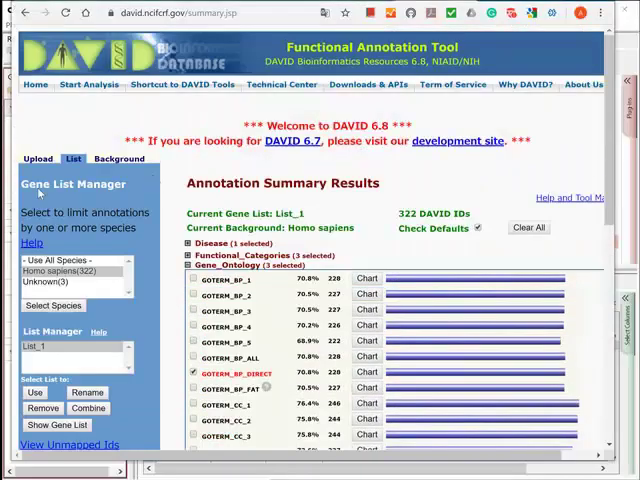
click(37, 158)
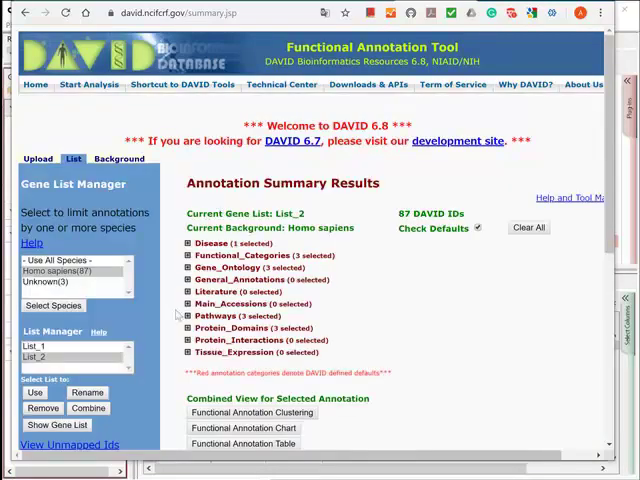
click(186, 267)
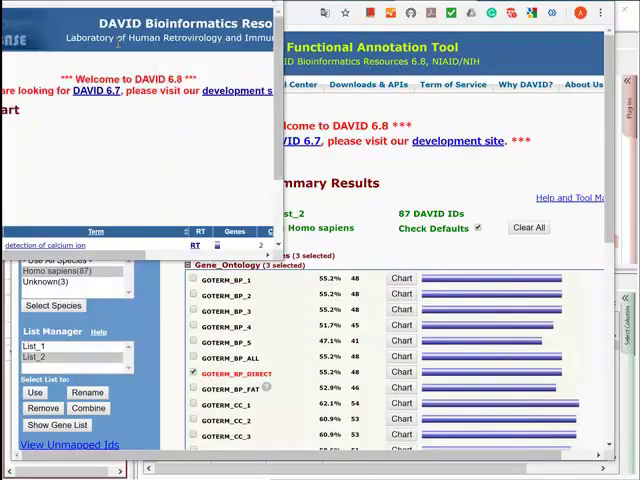
Step: View List_2's 4-term GOTERM_BP_DIRECT chart, expand pathways, and show Subio's 662 up-regulated probes
click(401, 372)
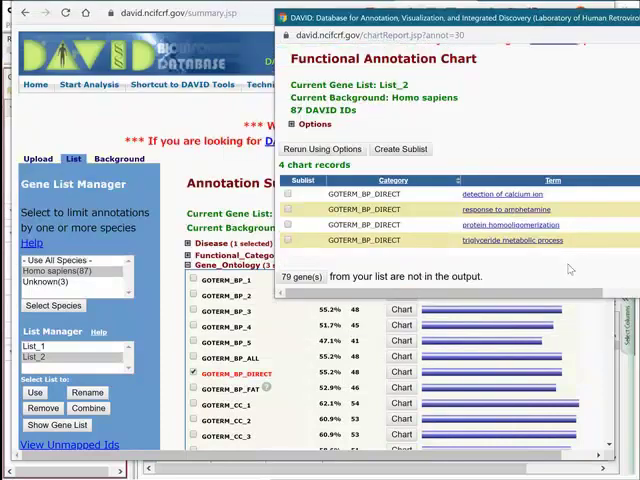
mouse_move(218, 162)
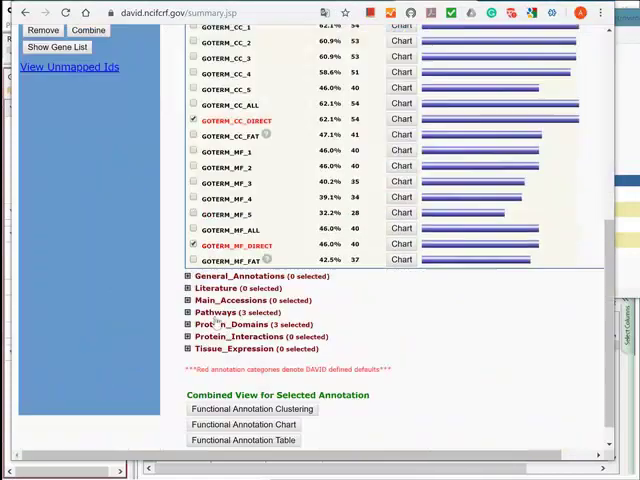
click(188, 312)
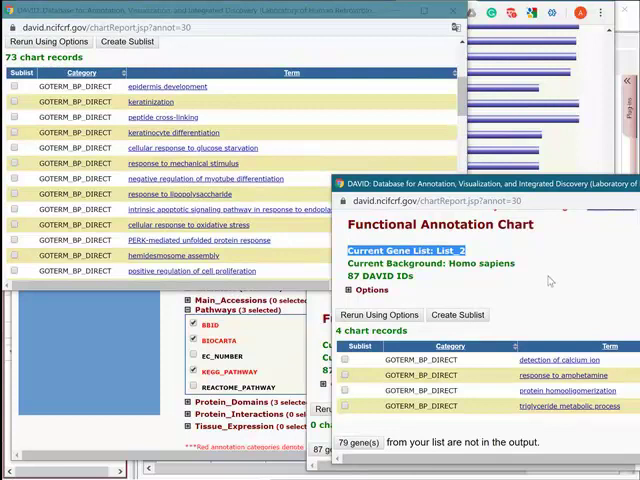
mouse_move(100, 366)
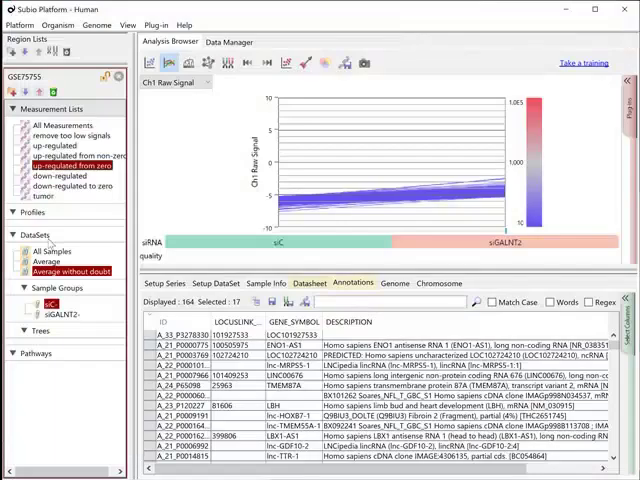
click(44, 146)
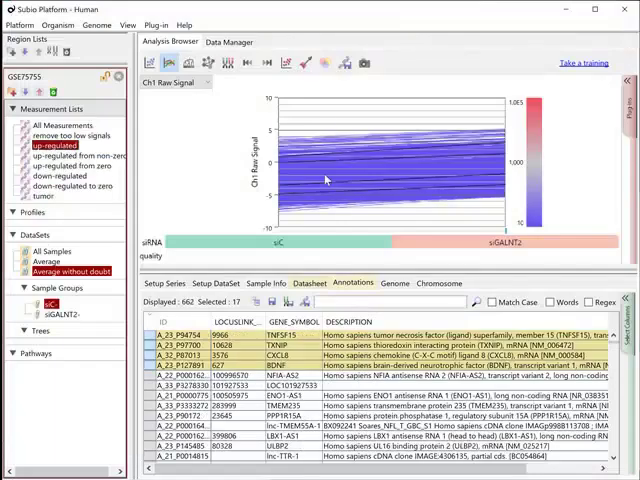